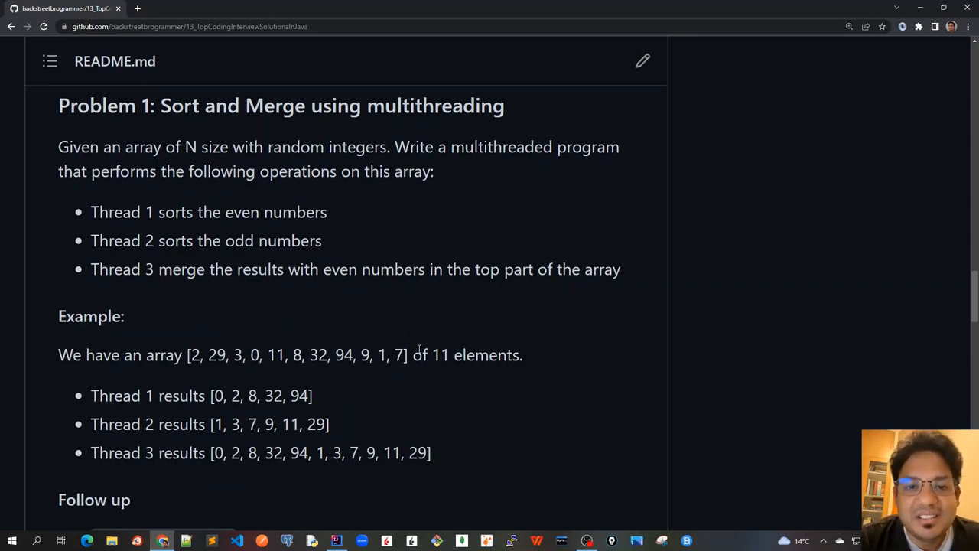
mouse_move(566, 329)
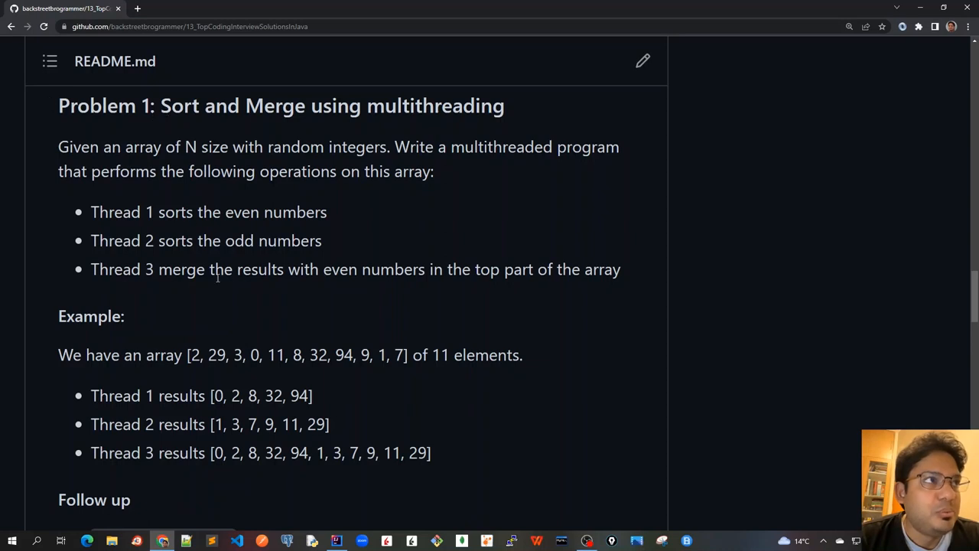
mouse_move(342, 329)
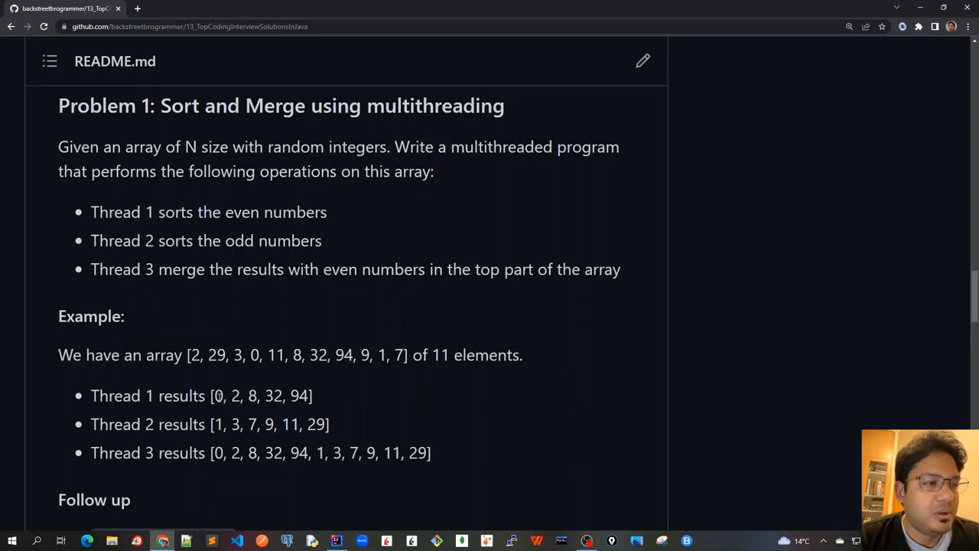
Highlight the sorted even numbers in Thread 1's output and the odd numbers in the merged result.
left_click_drag(222, 396, 283, 396)
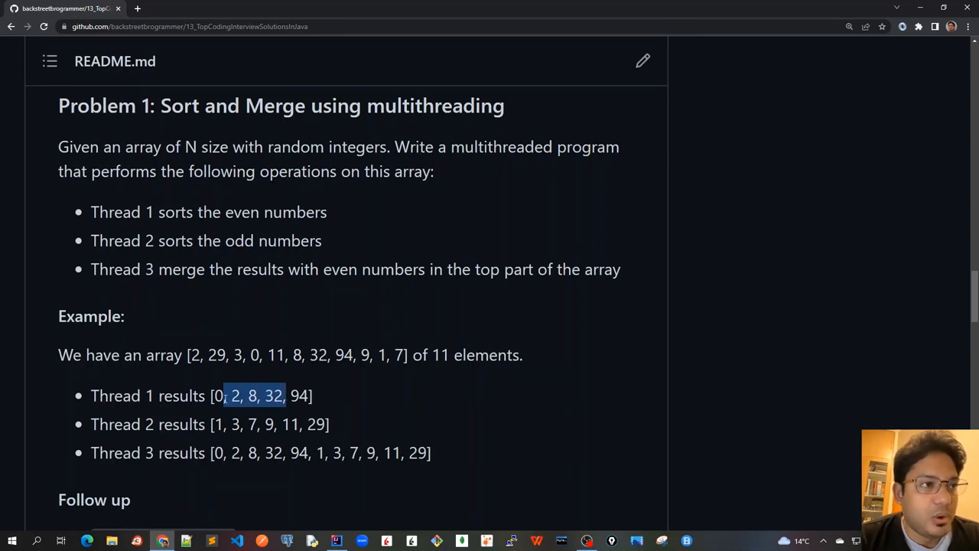
scroll("down", 3)
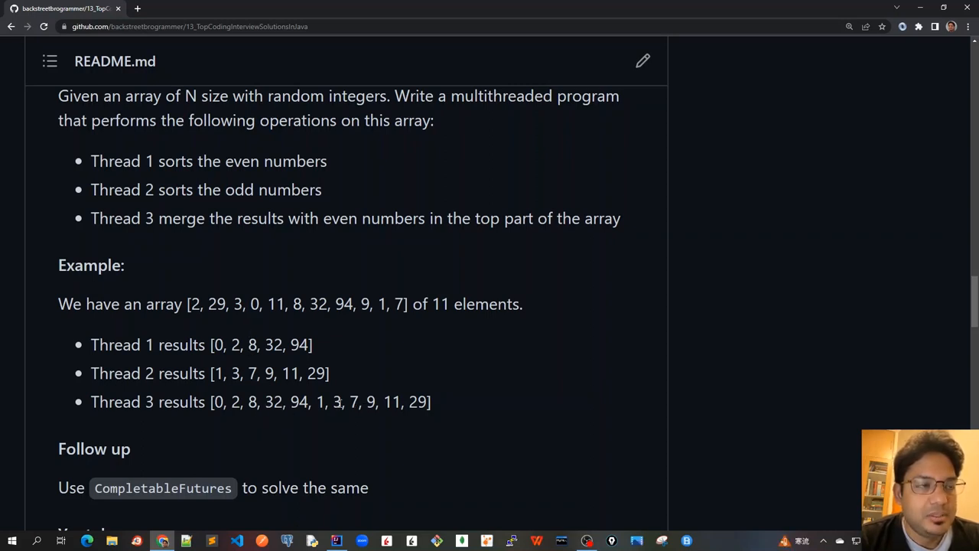
left_click_drag(329, 402, 405, 401)
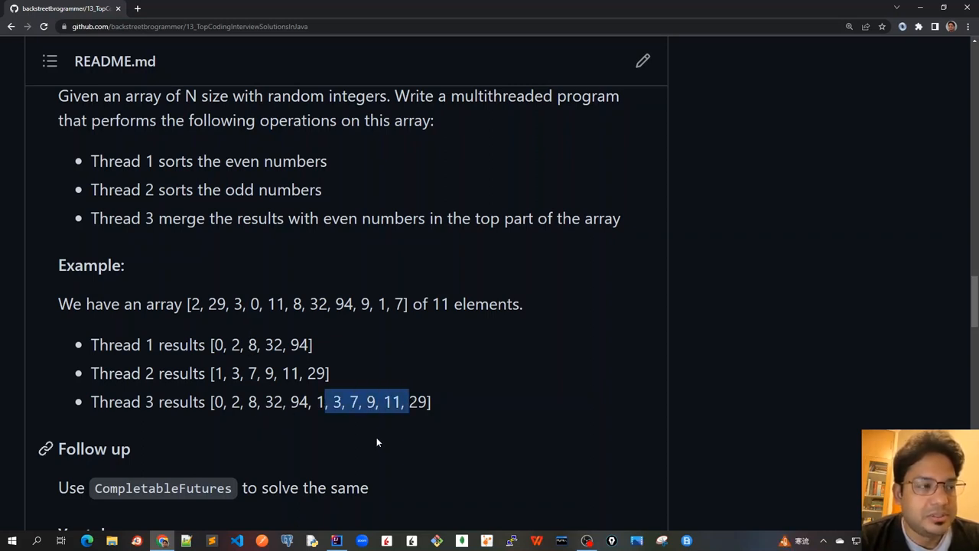
mouse_move(120, 461)
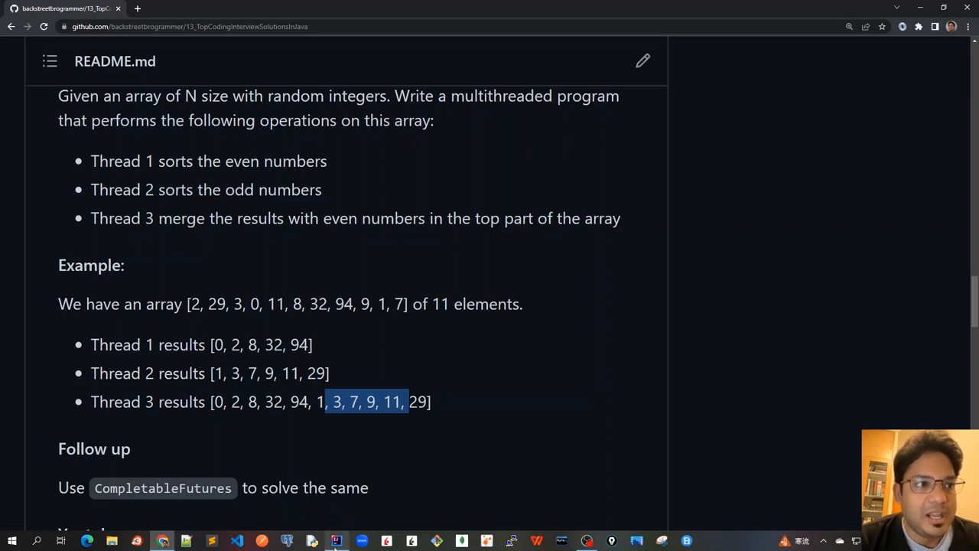
In SortAndMergeConcurrently add a private int[] array field with a generated setArray setter, then return to the test class.
left_click(336, 541)
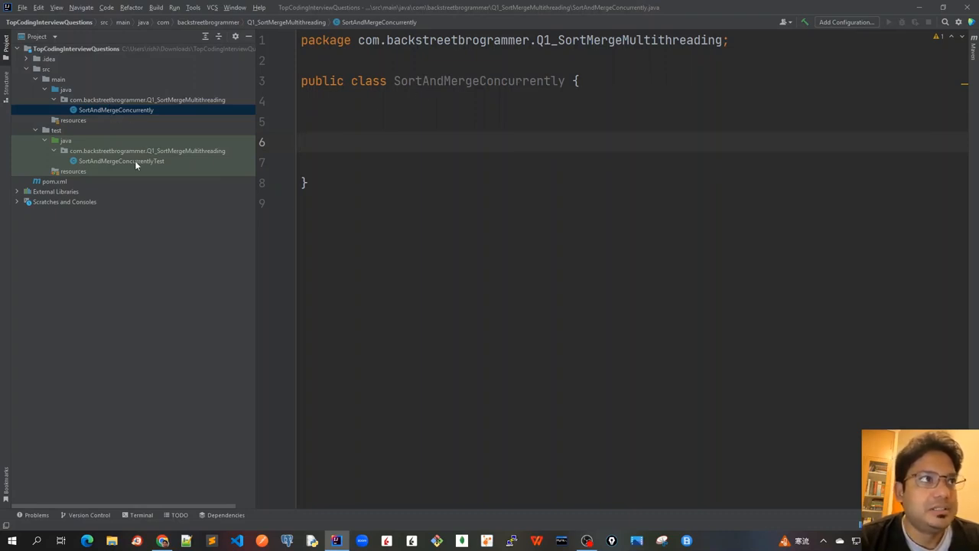
left_click(120, 161)
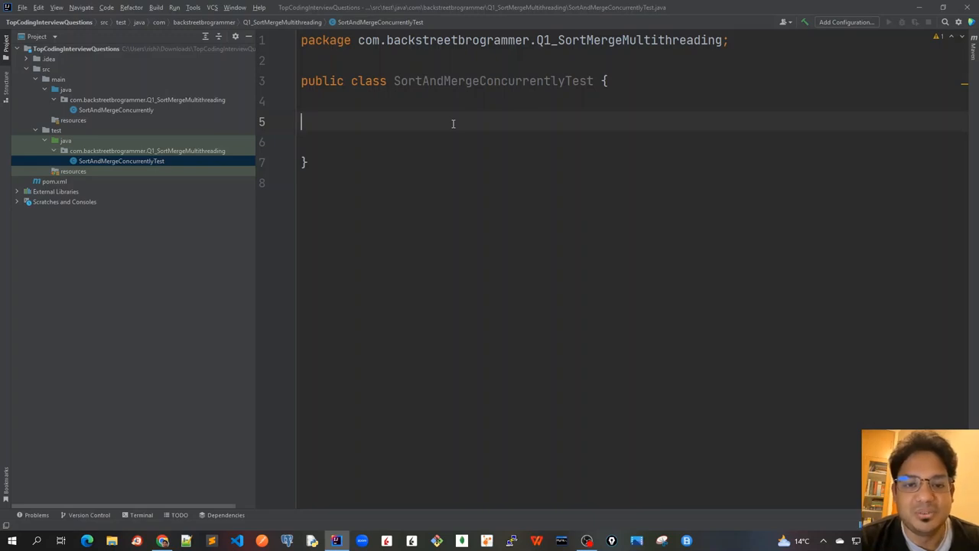
left_click(116, 109)
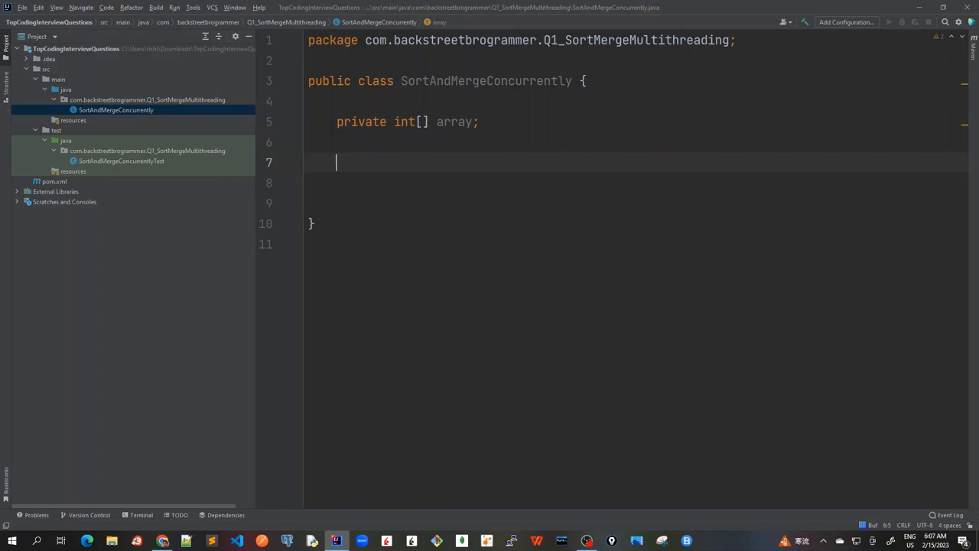
key("alt+insert")
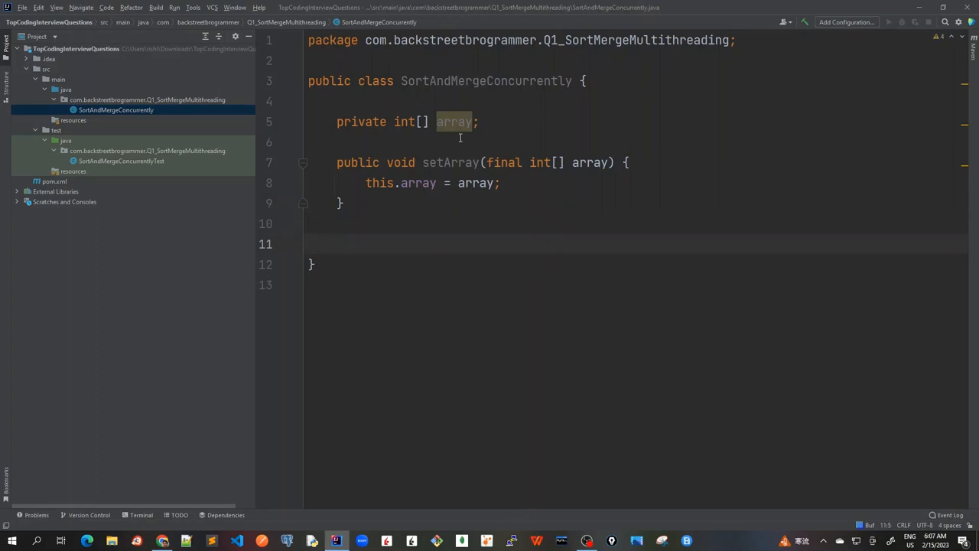
left_click(121, 161)
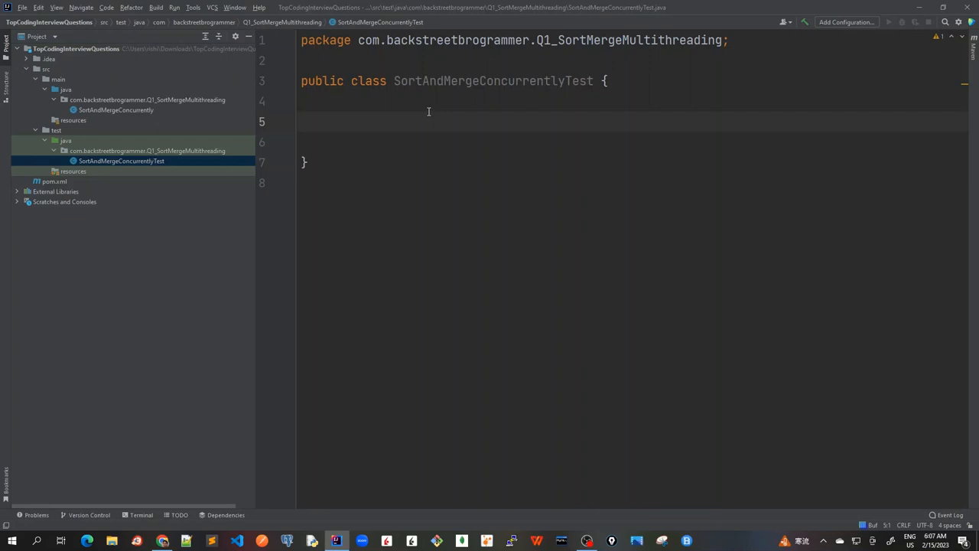
Declare private final SortAndMergeConcurrently sortAndMerge = new SortAndMergeConcurrently(); in the test class, reformatted.
type("new")
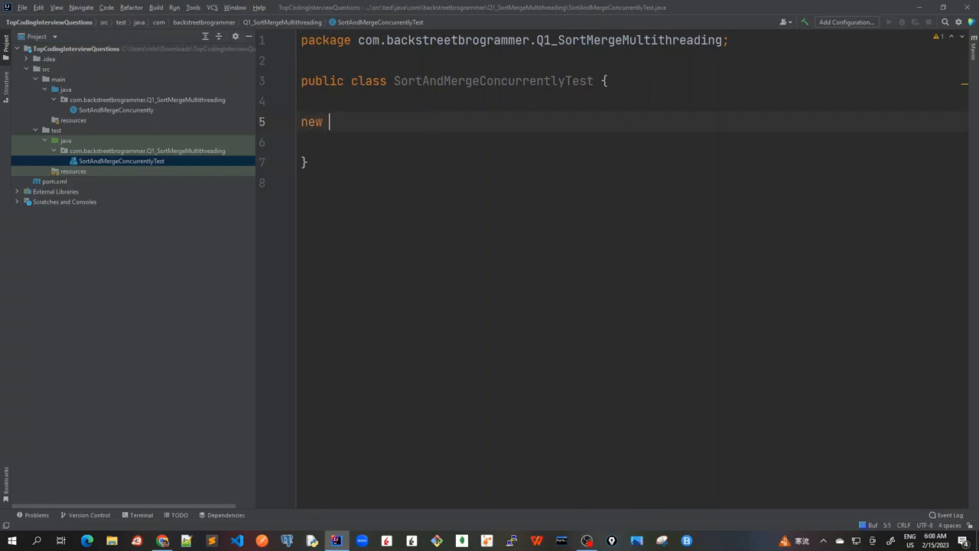
type("SortAndMergeConcurrently();")
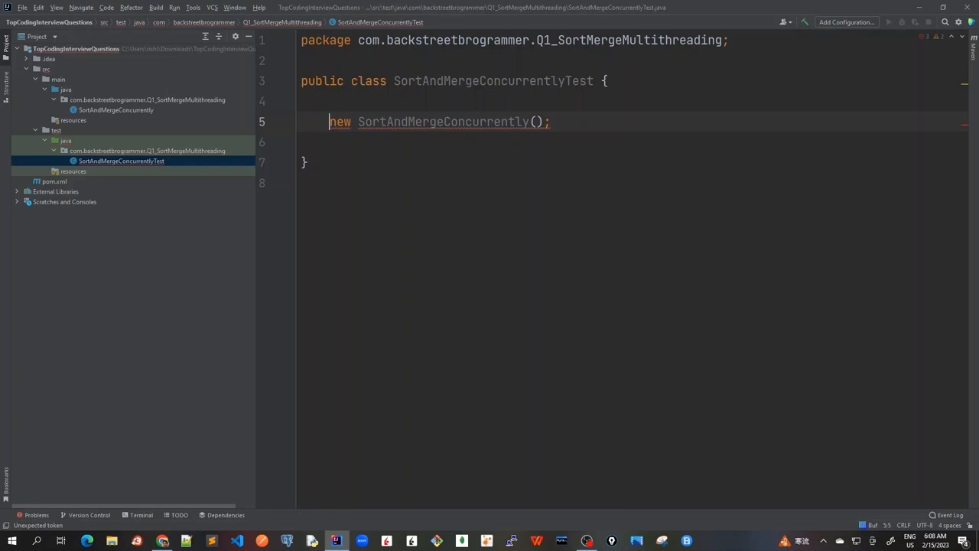
type("private dinal")
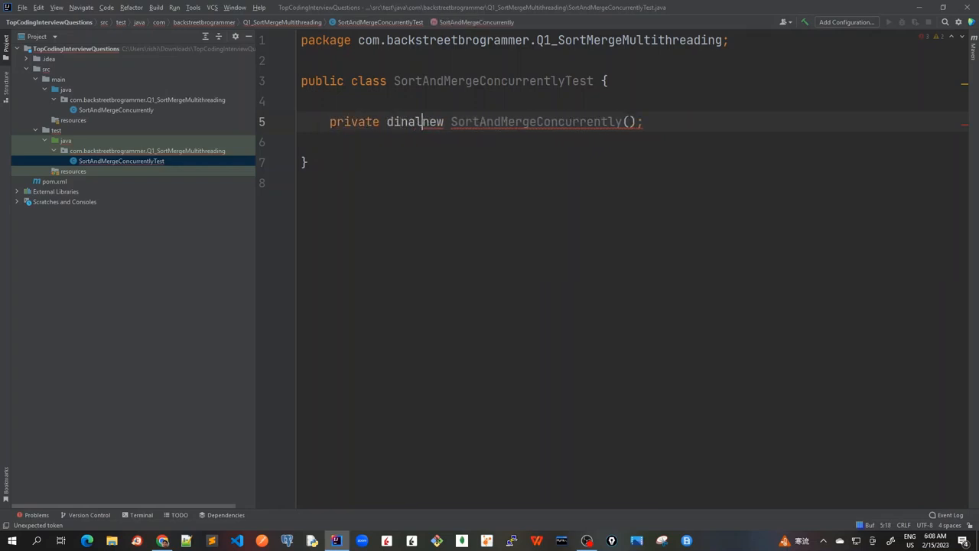
type("final")
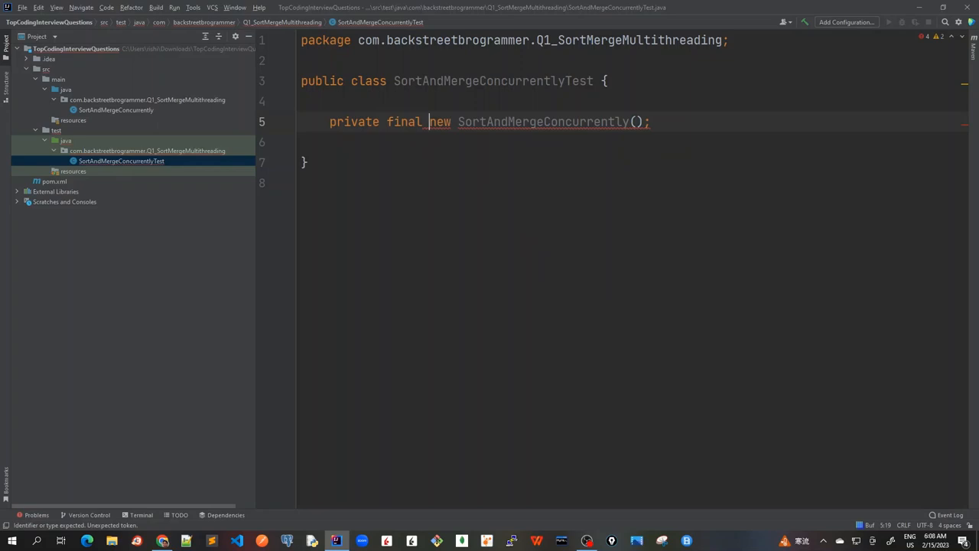
type("SortAndMergeConcurrently")
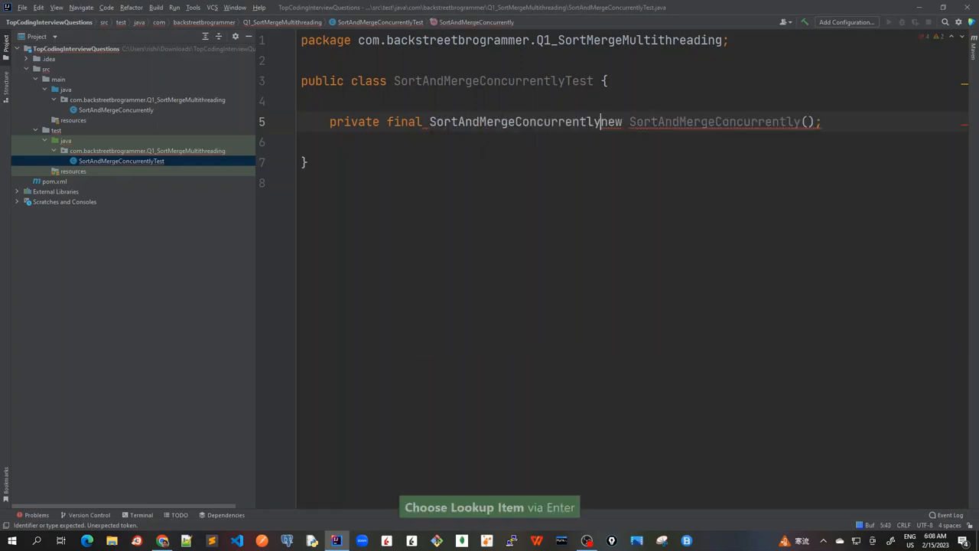
type("sortAndMerge")
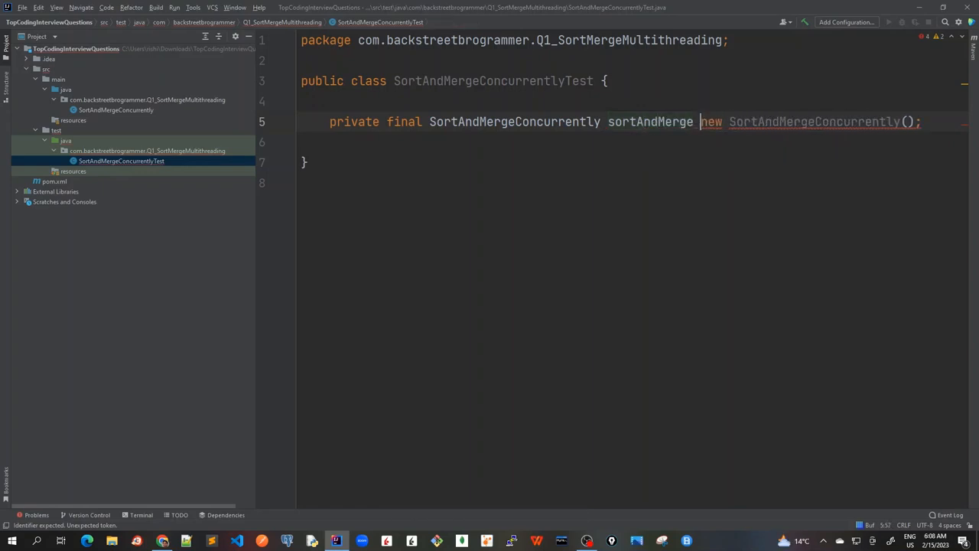
type("=")
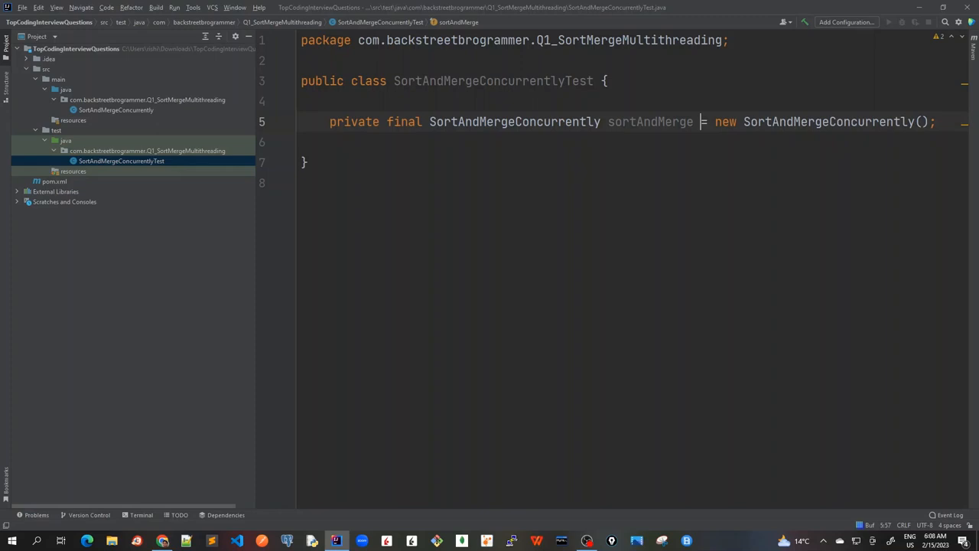
key("Enter")
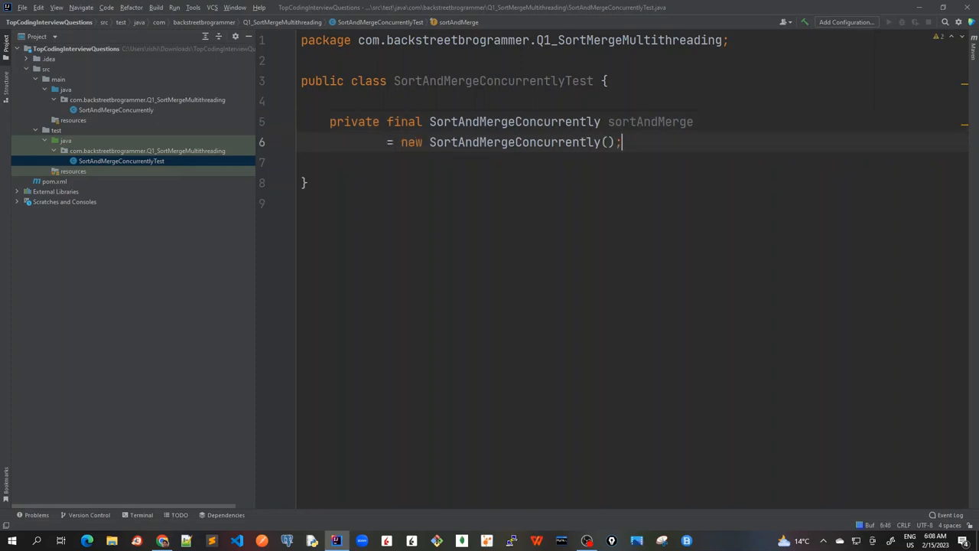
key("enter")
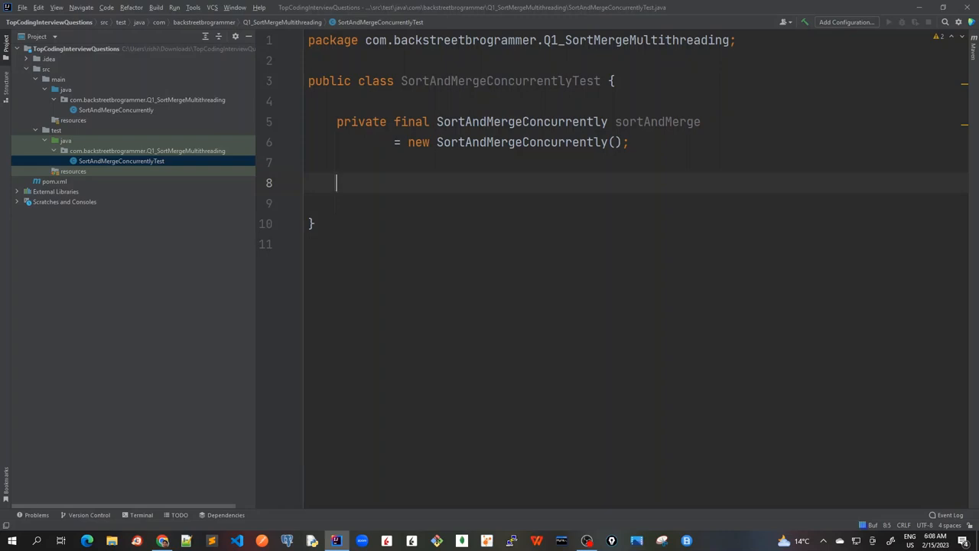
mouse_move(430, 125)
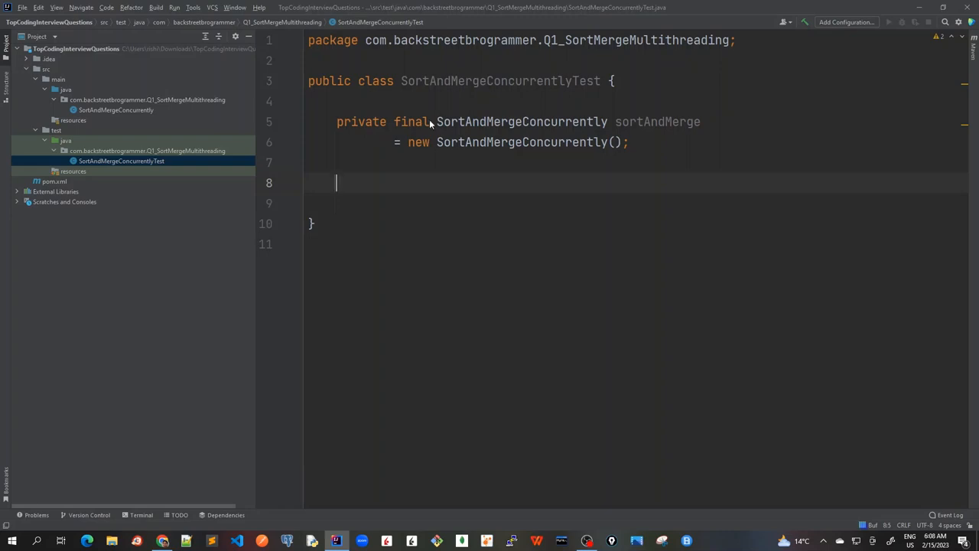
Generate a test method and name it sortAndMergeUsingThreads.
key("alt+insert")
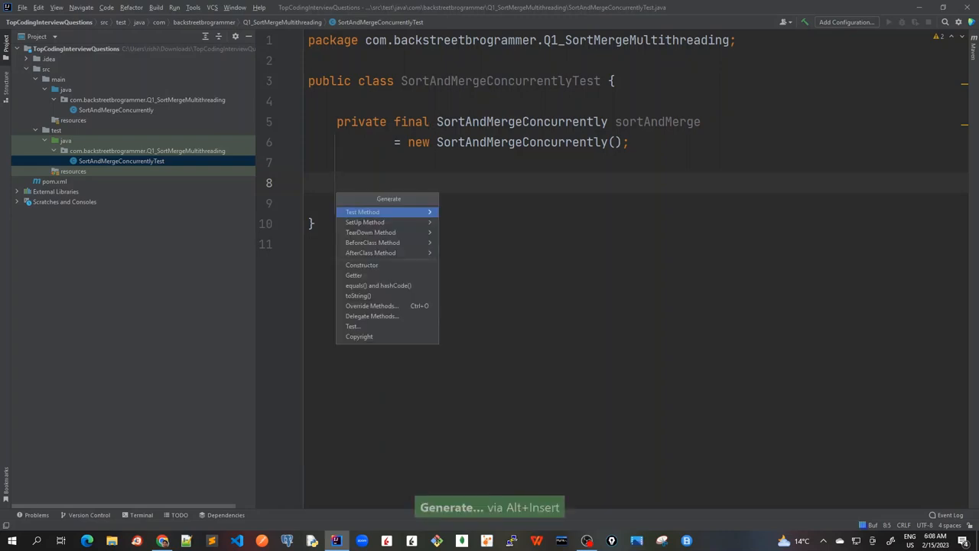
left_click(362, 212)
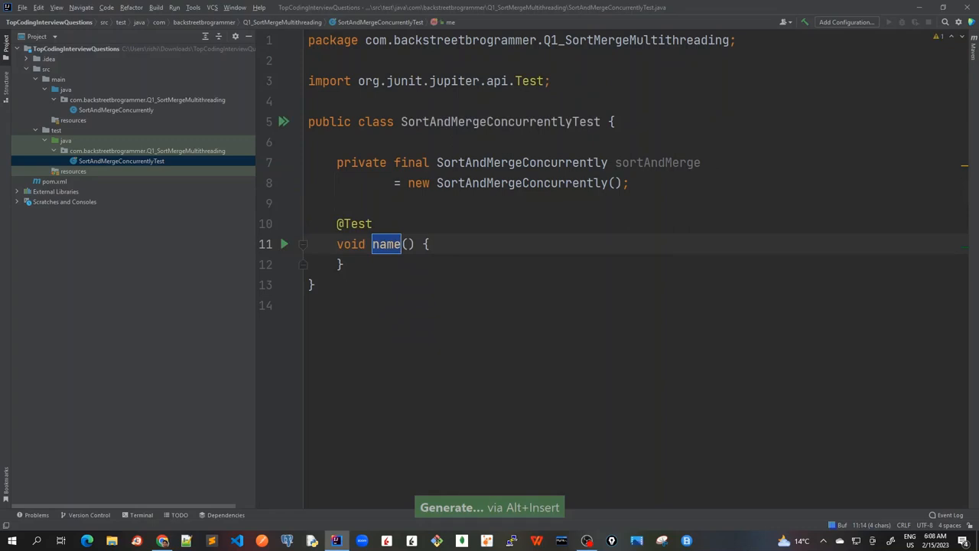
type("sortAndMer")
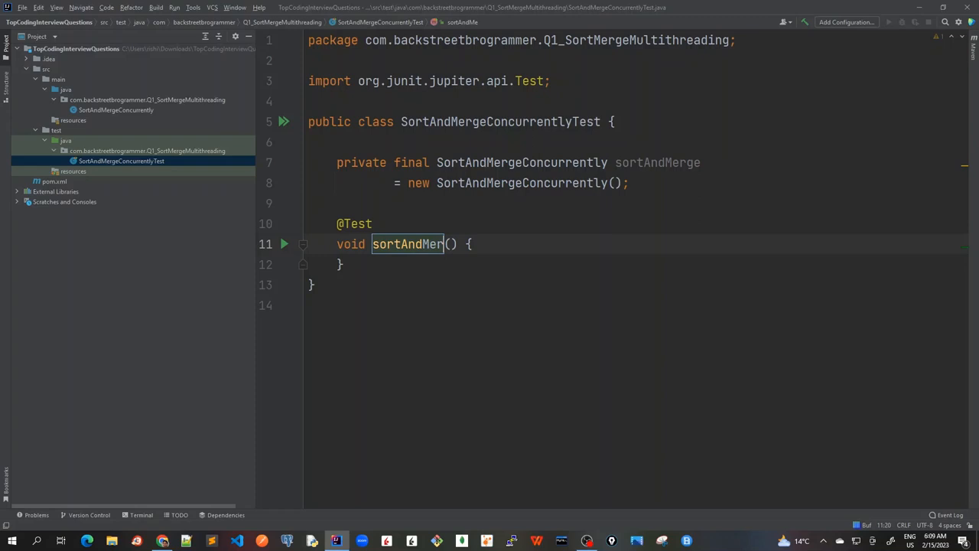
type("ge")
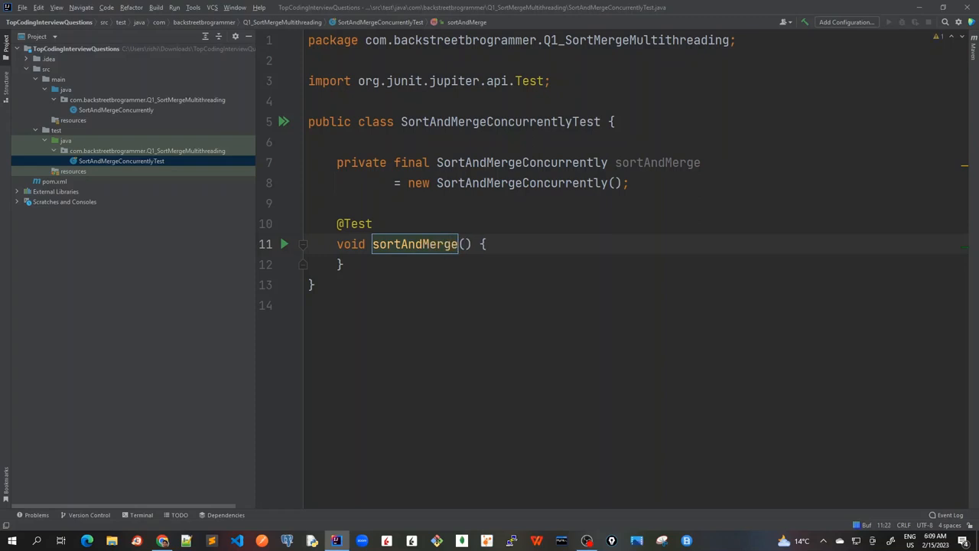
type("UsingThreads")
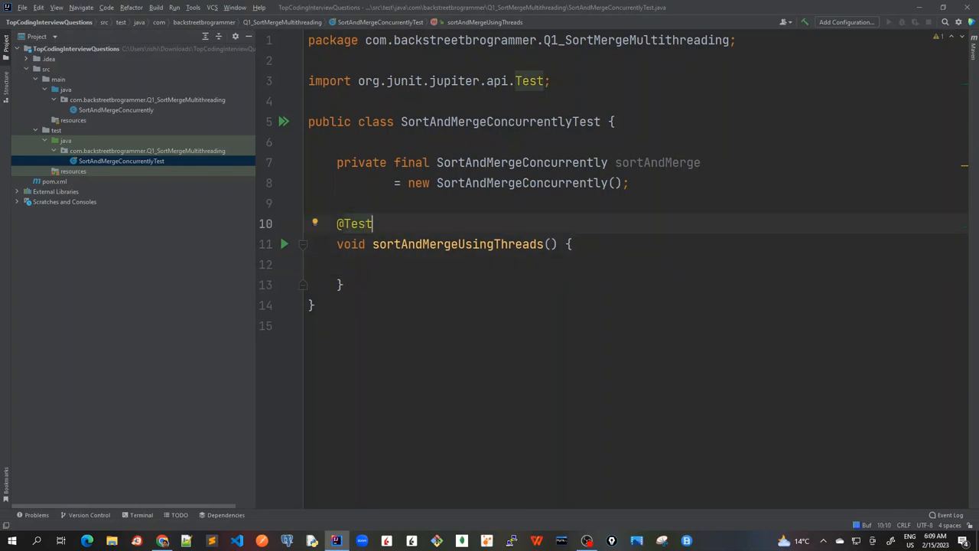
type("@DisplayName(")
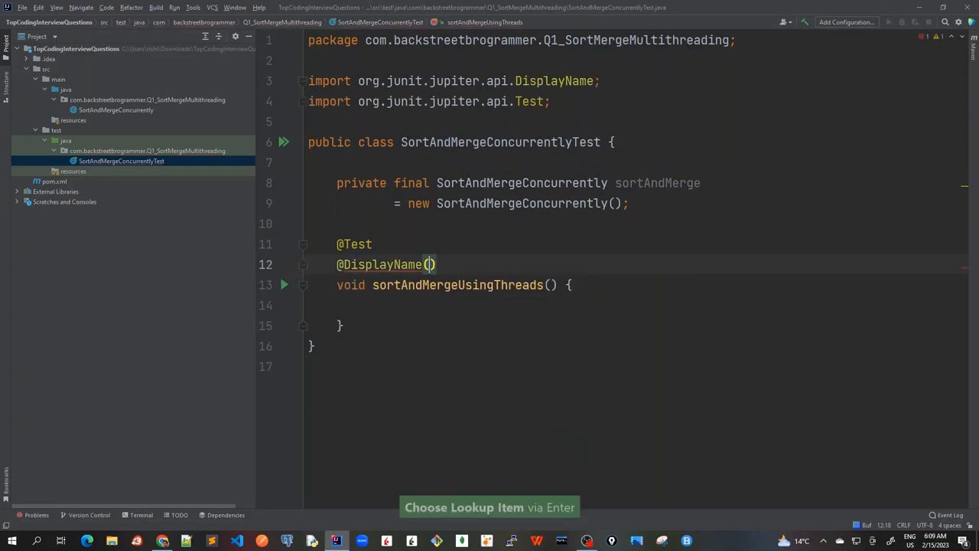
type("\"S")
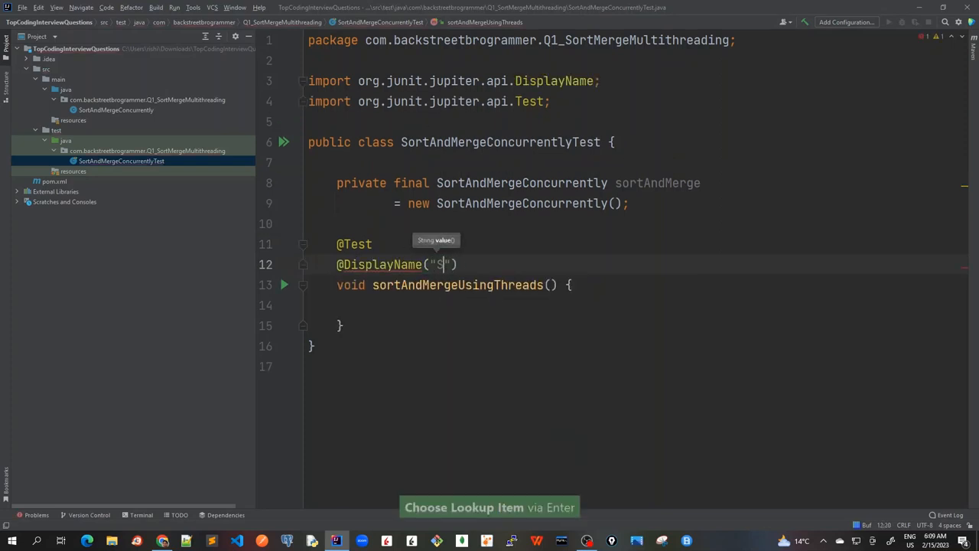
type("ort and merge u")
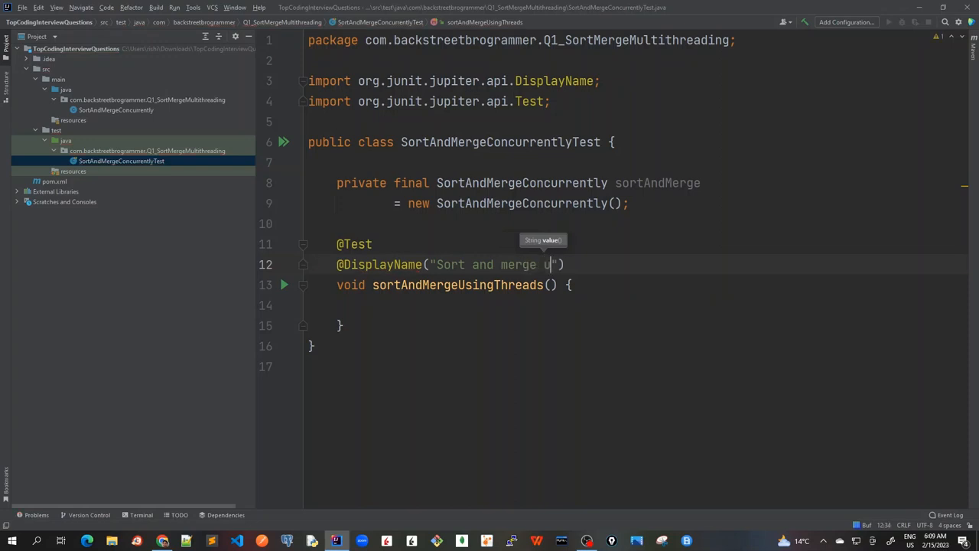
type("sing Thread")
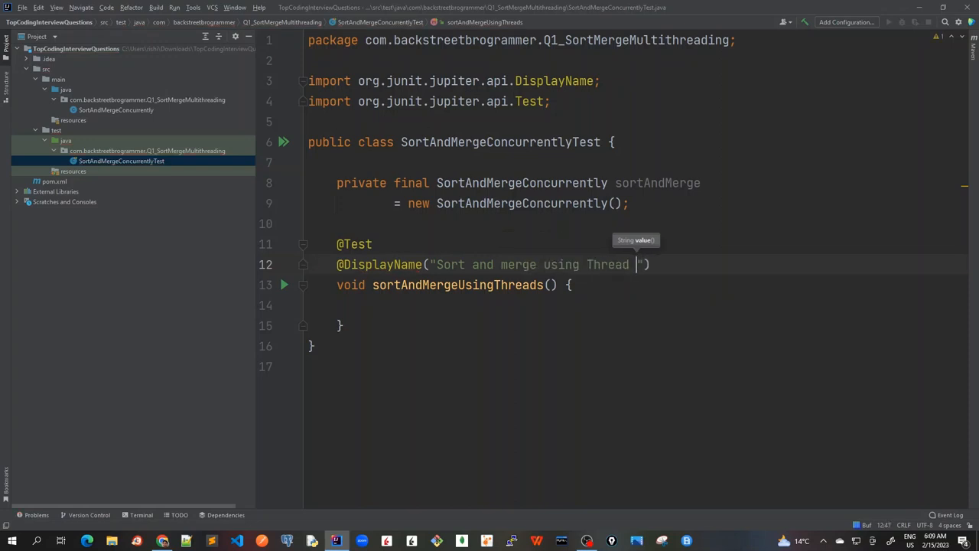
type("objects")
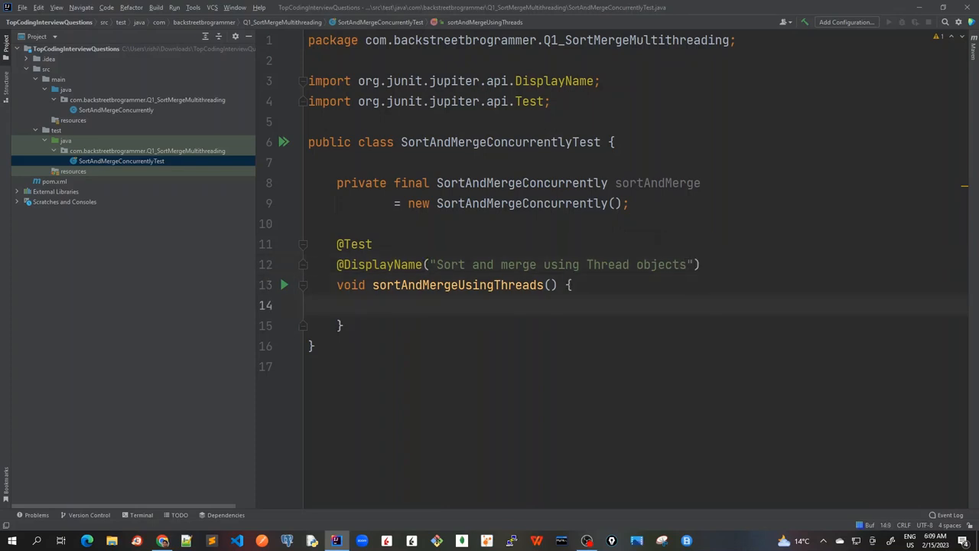
type("s")
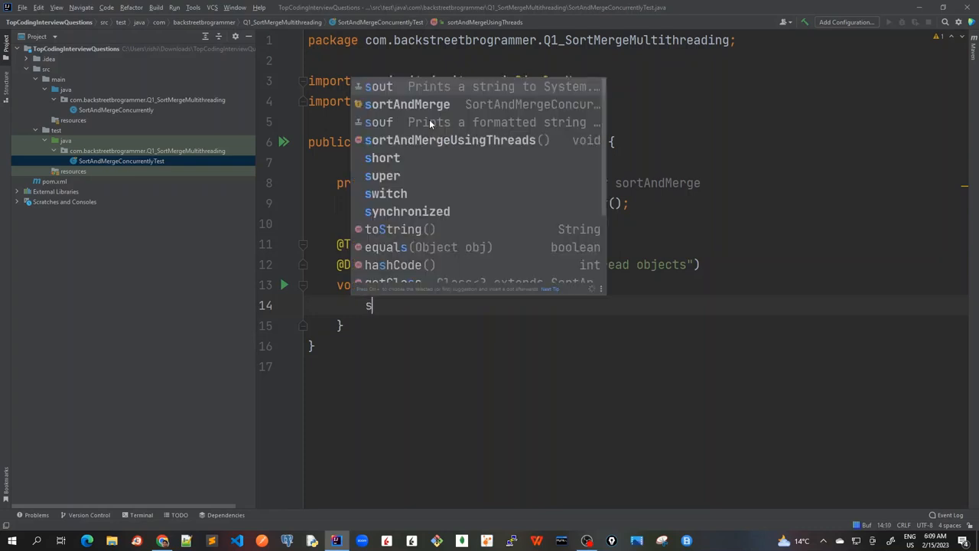
type("ort")
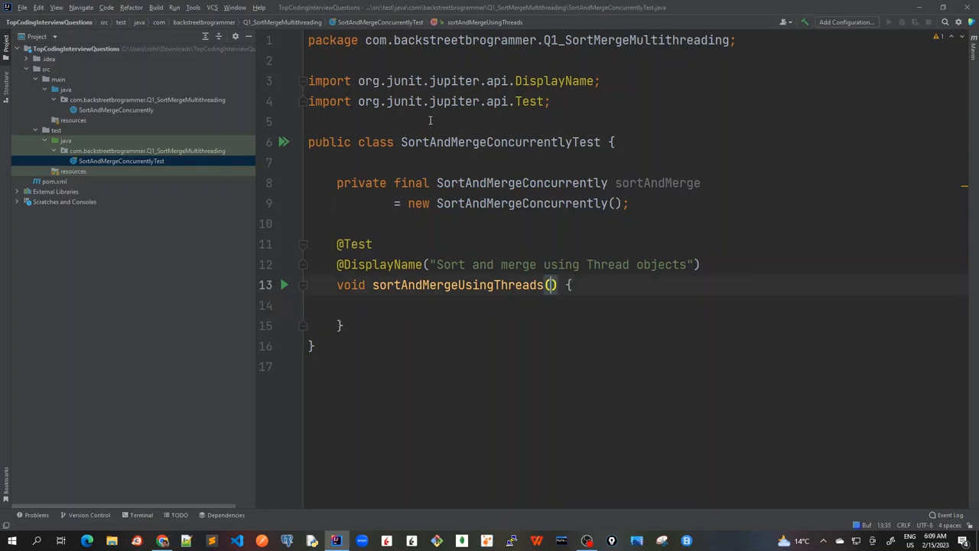
type("final int")
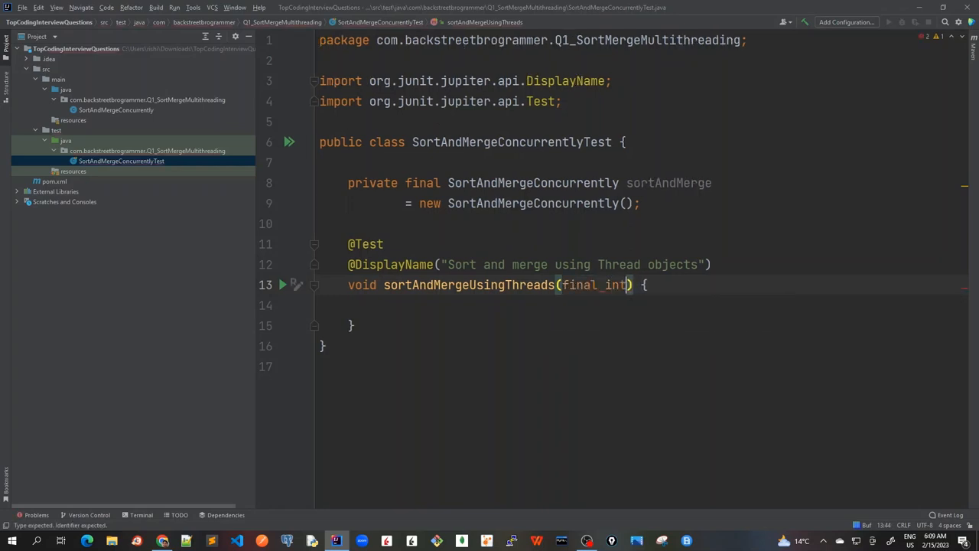
type("[] arr")
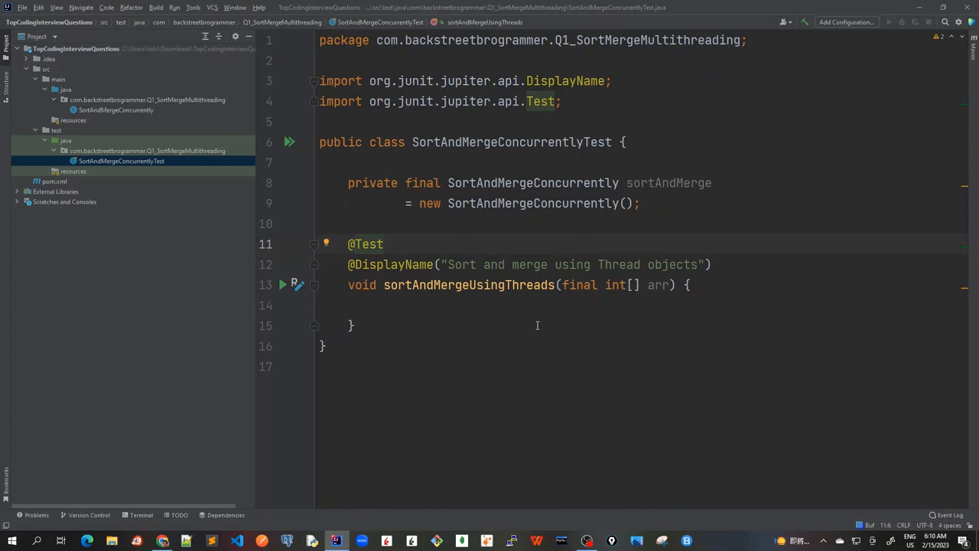
type("ParameterizedTest")
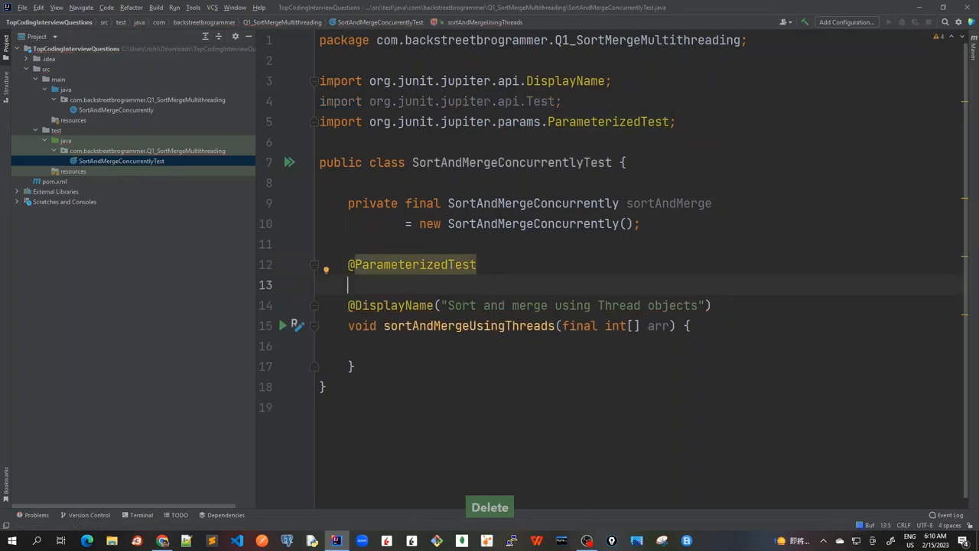
type("@MethodSource")
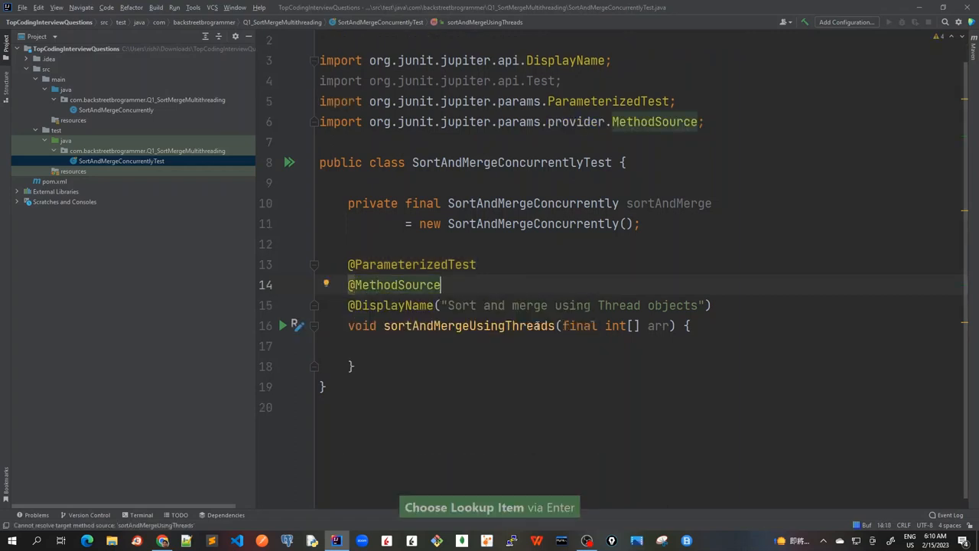
type("(\"\")")
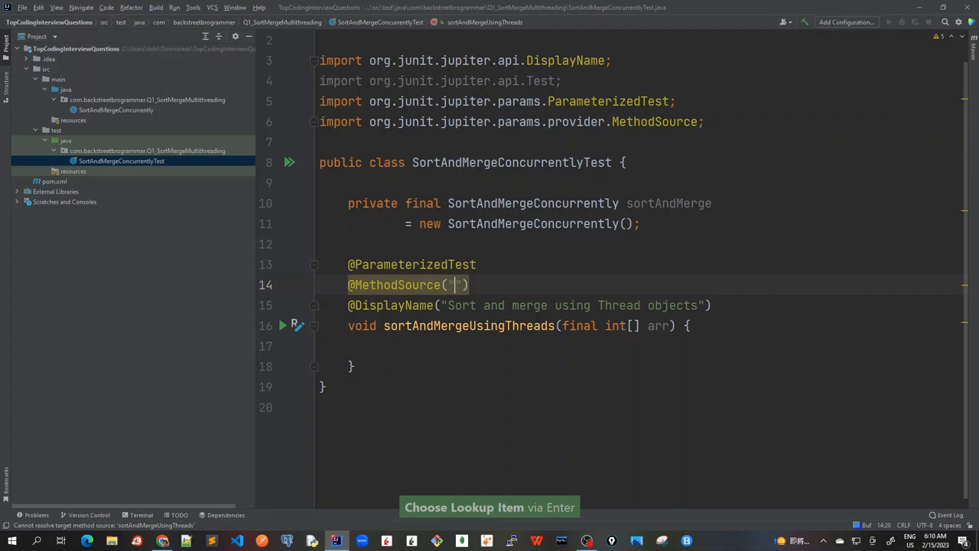
type("getInput")
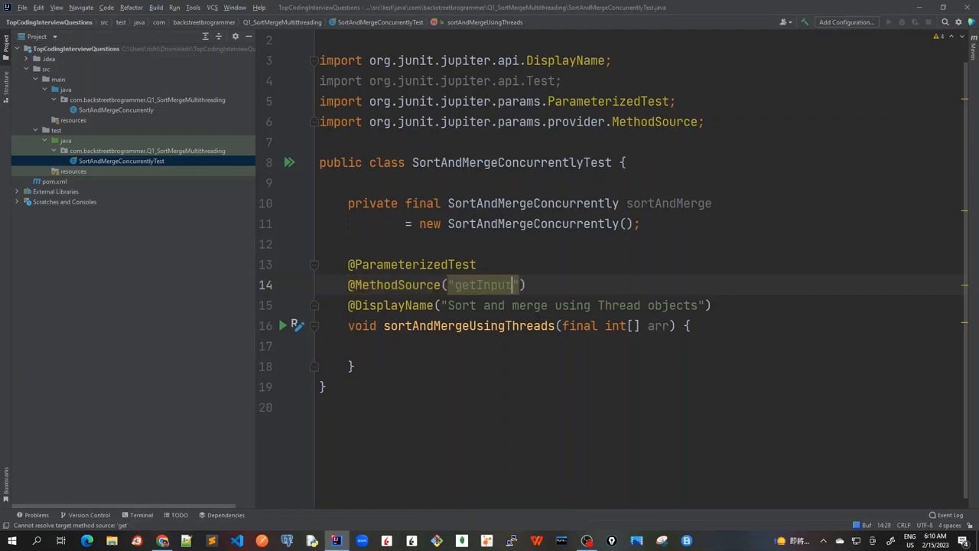
type("Arrays")
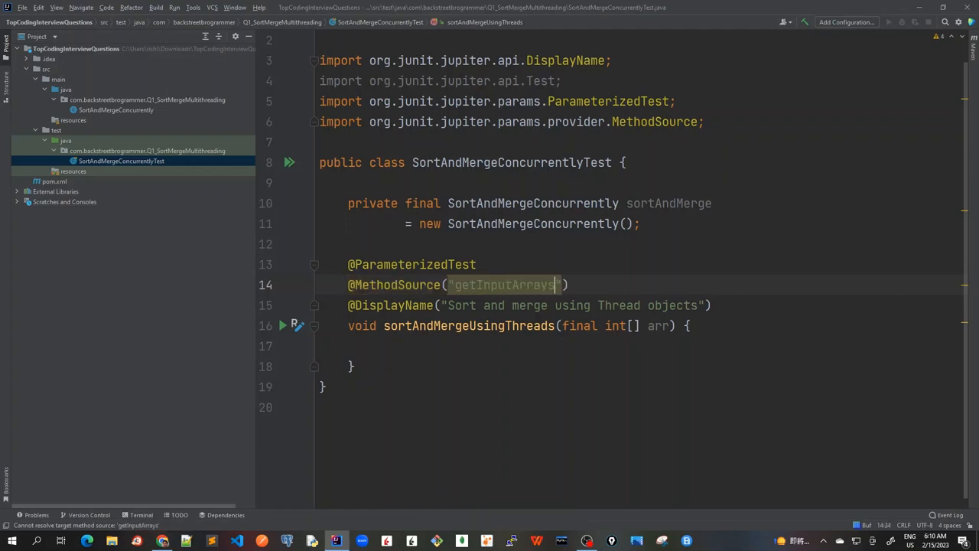
double_click(503, 284)
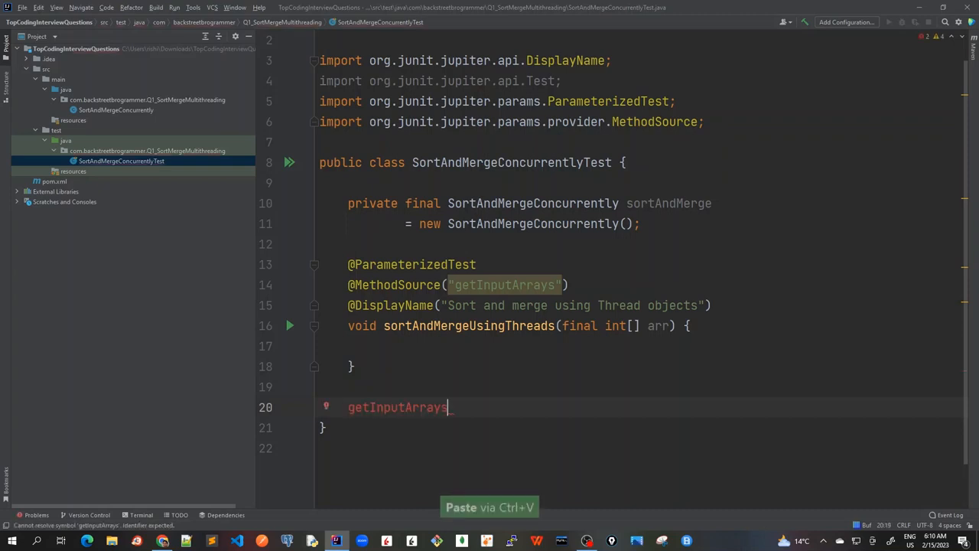
Declare private static Stream<Arguments> getInputArrays() {} and import org.junit.jupiter.params.provider.Arguments.
type("() {}")
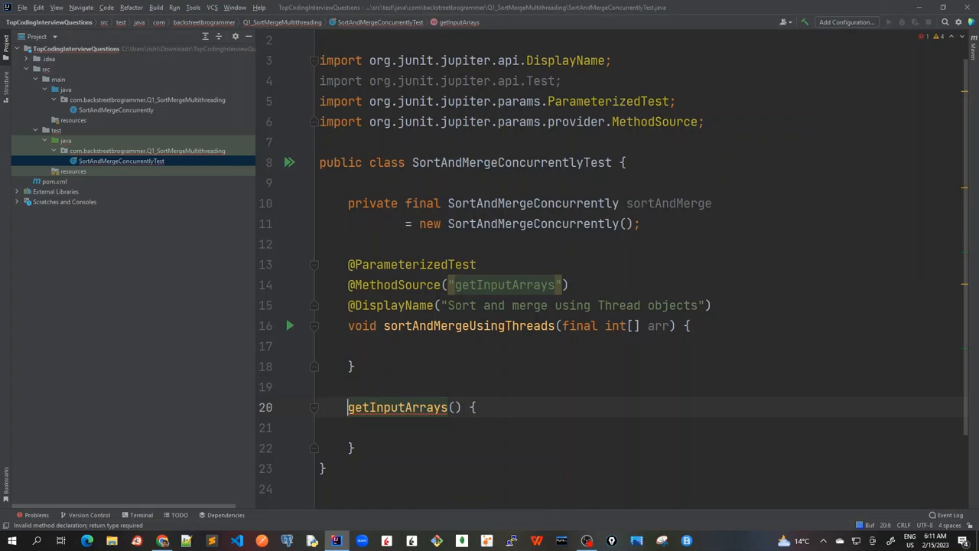
type("private")
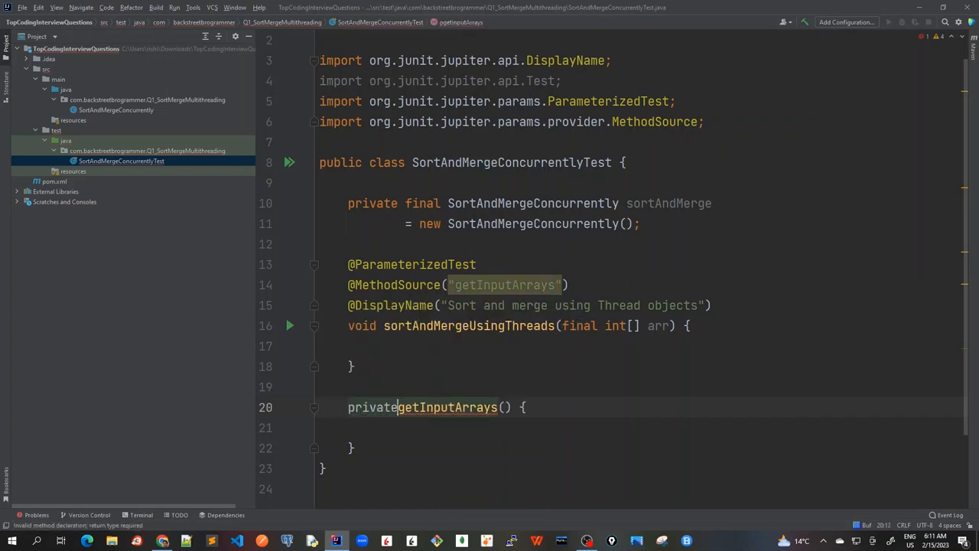
type("static A")
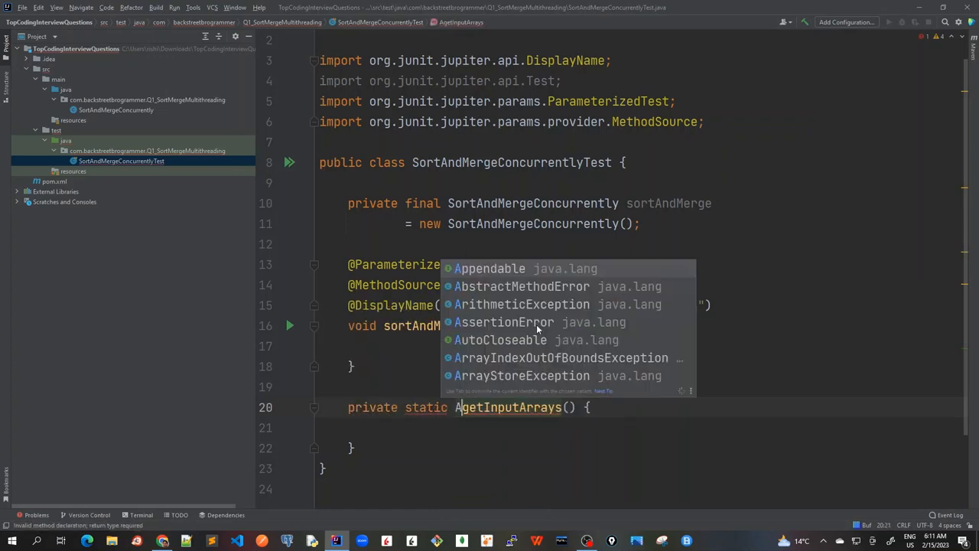
type("Stream<Arguments>")
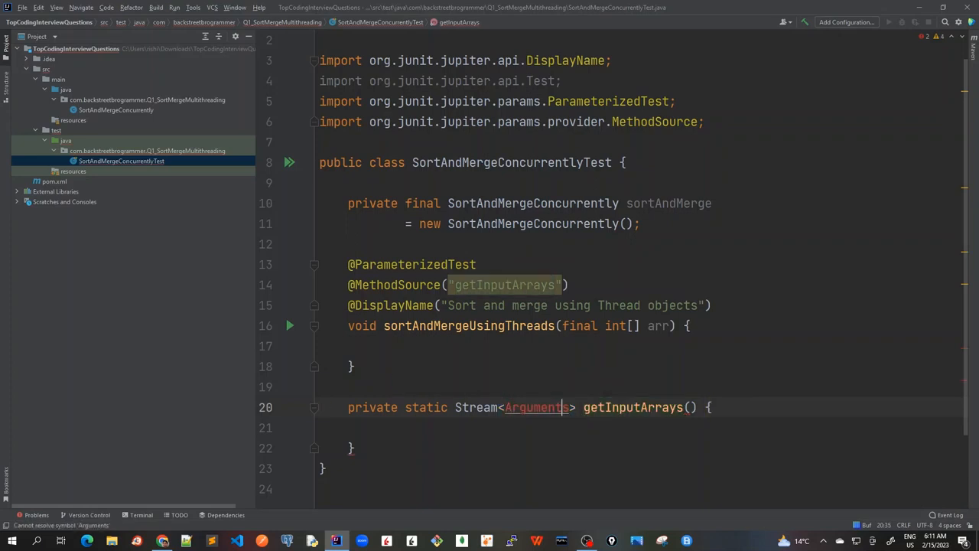
key("alt+enter")
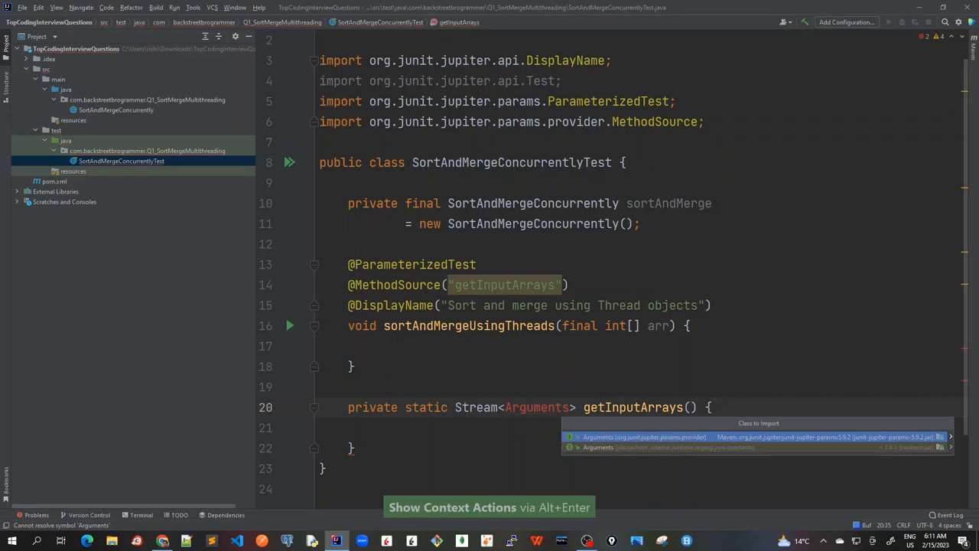
left_click(643, 437)
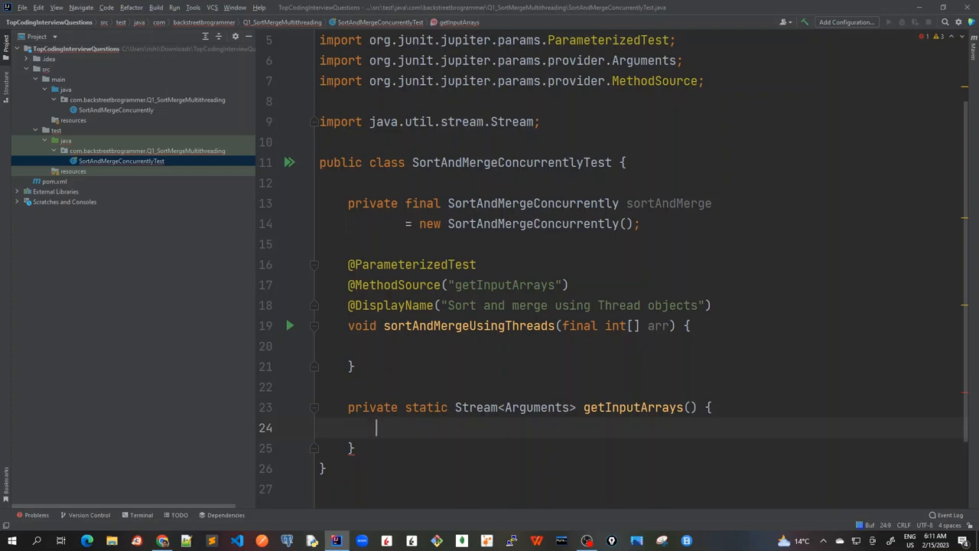
Return Stream.of with Arguments.of(new int[]{2, 29, 3, 0, 11, 8, 32, 94, 9, 1, 7}) entries, duplicated to three lines.
type("return_Stream.of(")
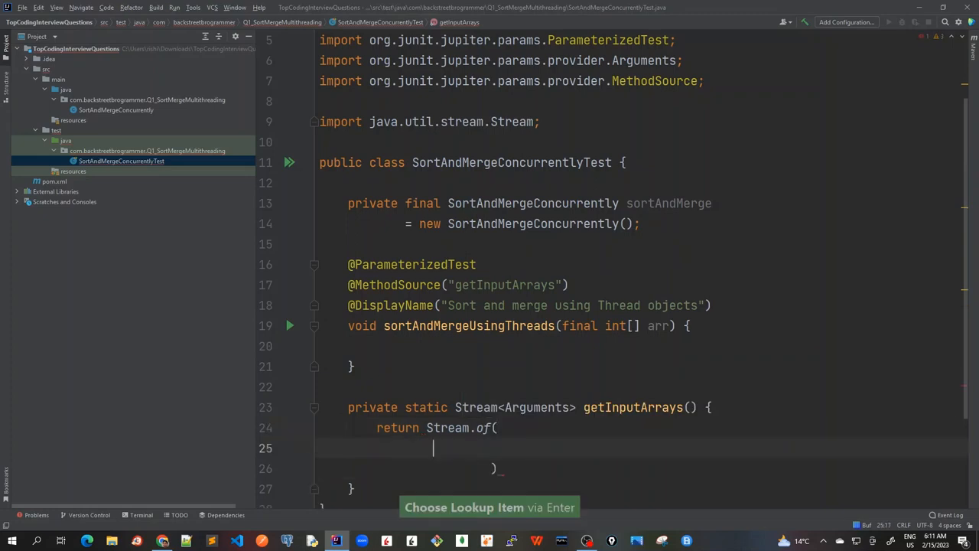
type("A")
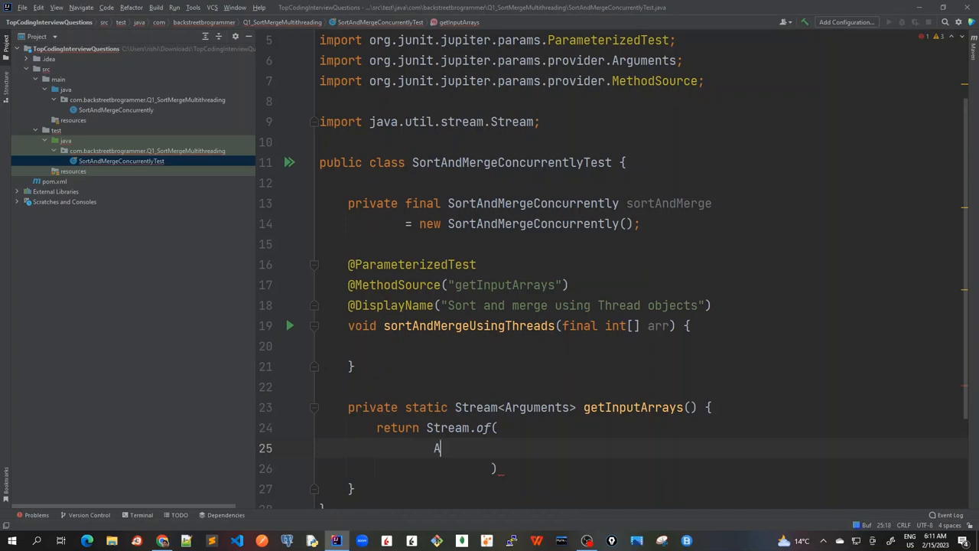
type("rguments.of(")
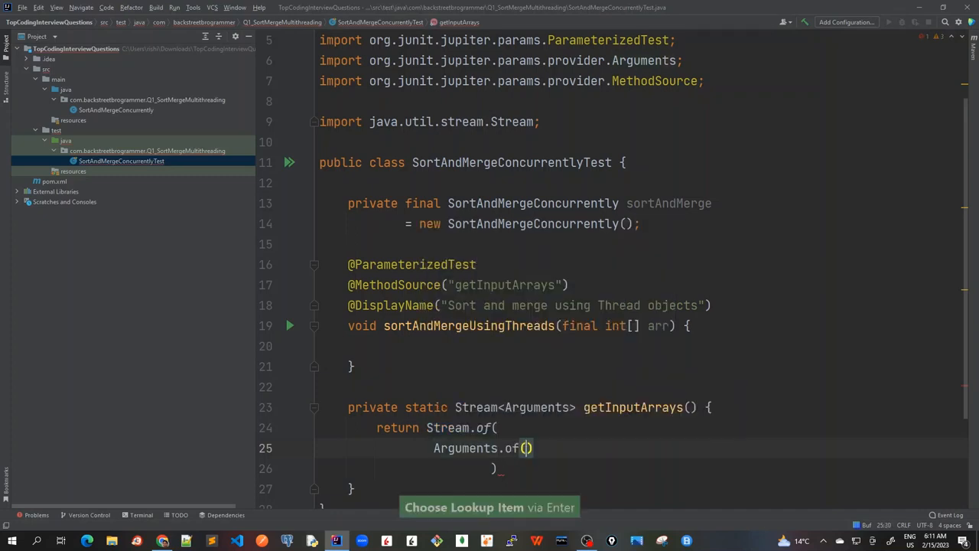
type("new int")
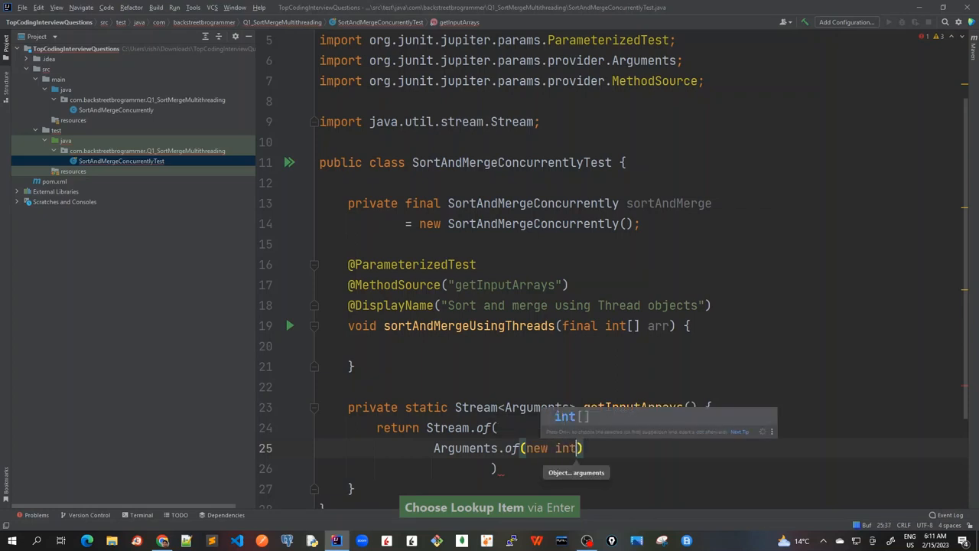
key("Enter")
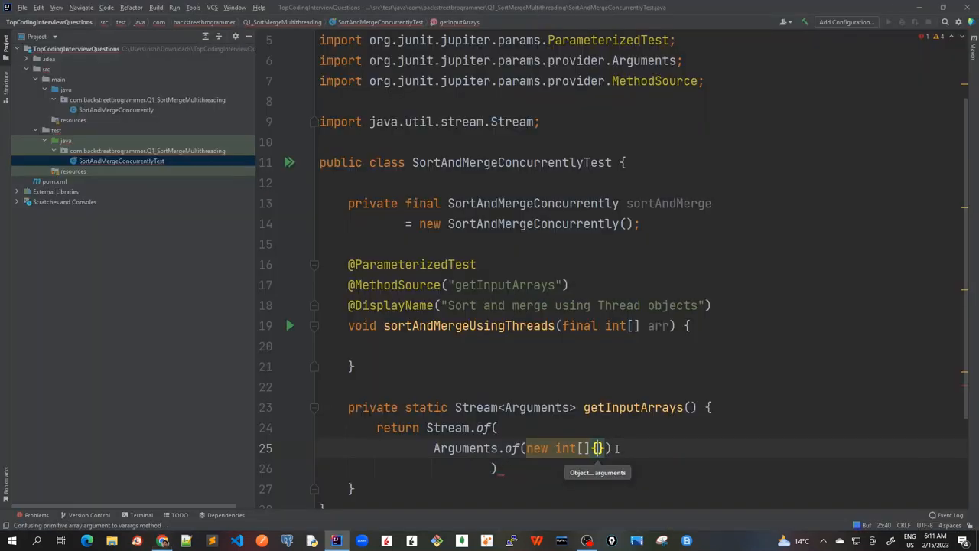
key("ctrl+v")
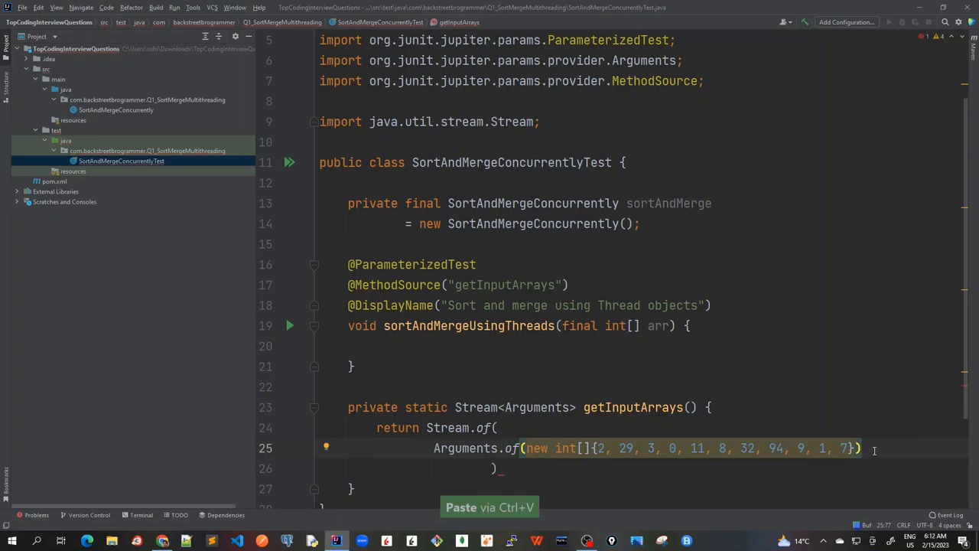
type(",")
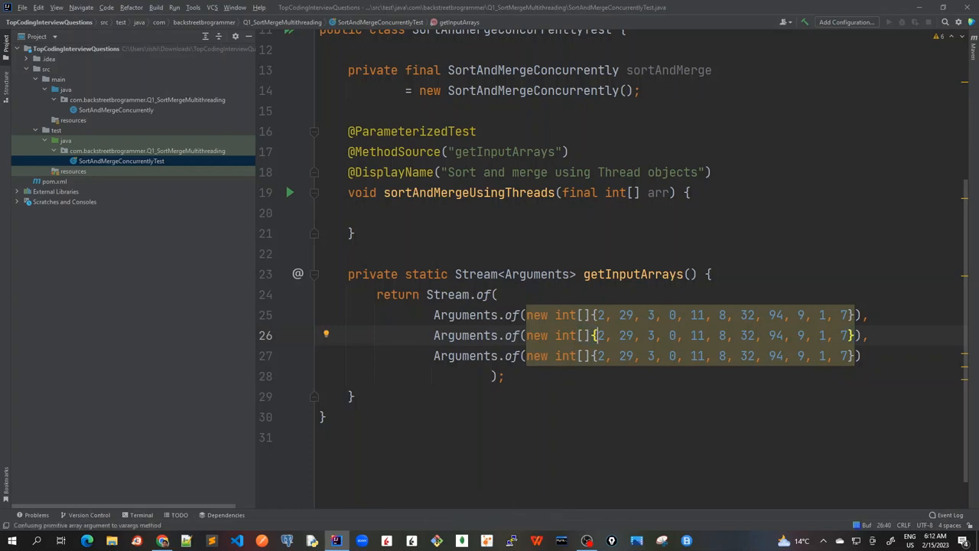
Replace the second and third arrays with 1 to 11 ascending and 11 to 1 descending, then move into the test body.
left_click_drag(599, 335, 841, 335)
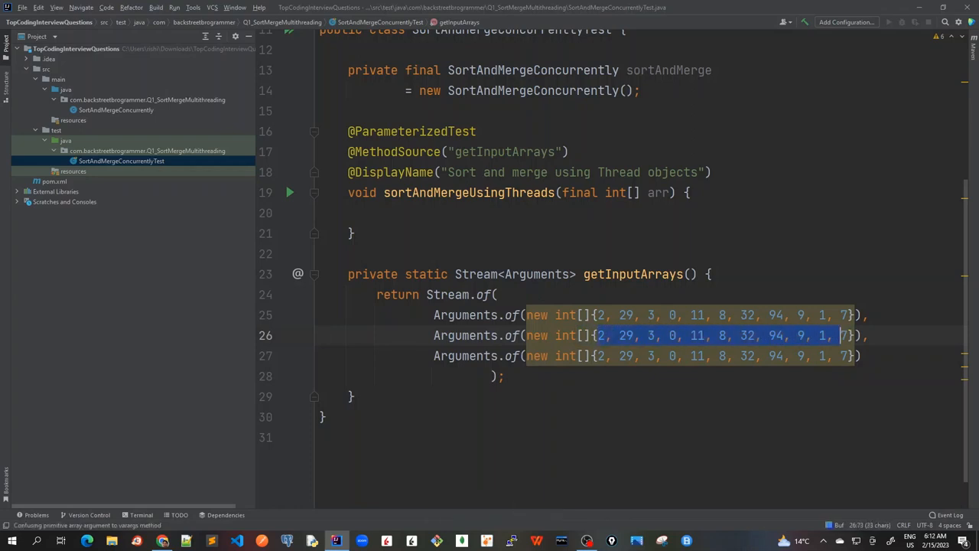
type("1, 2, 3")
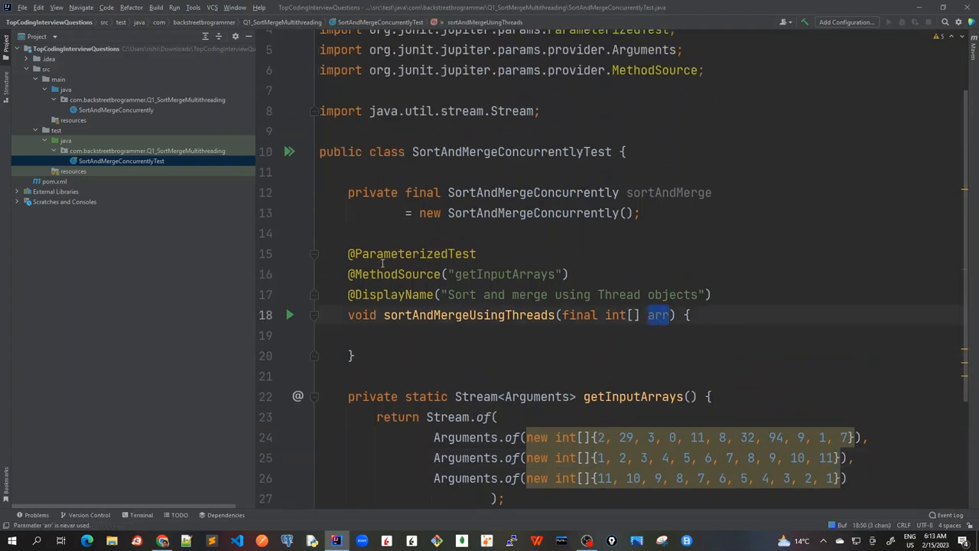
double_click(395, 274)
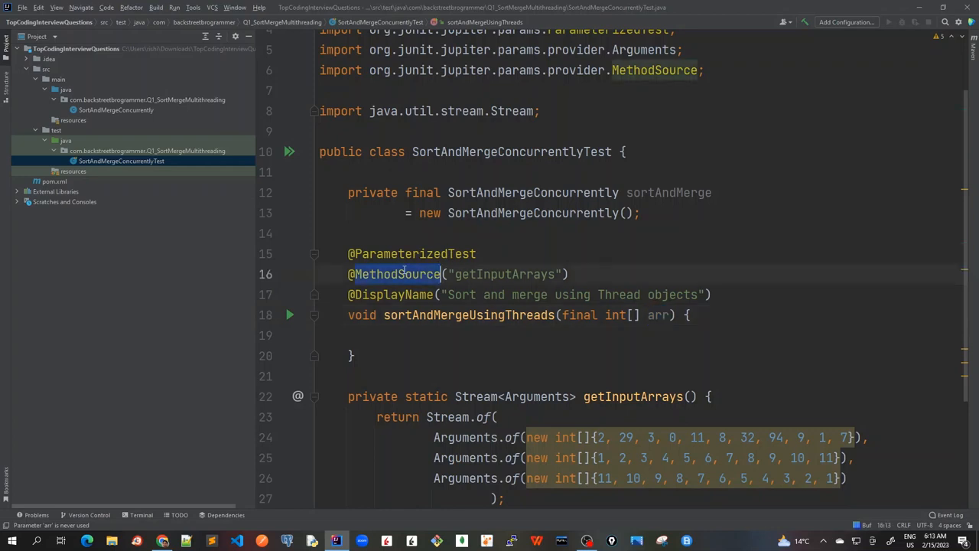
double_click(505, 274)
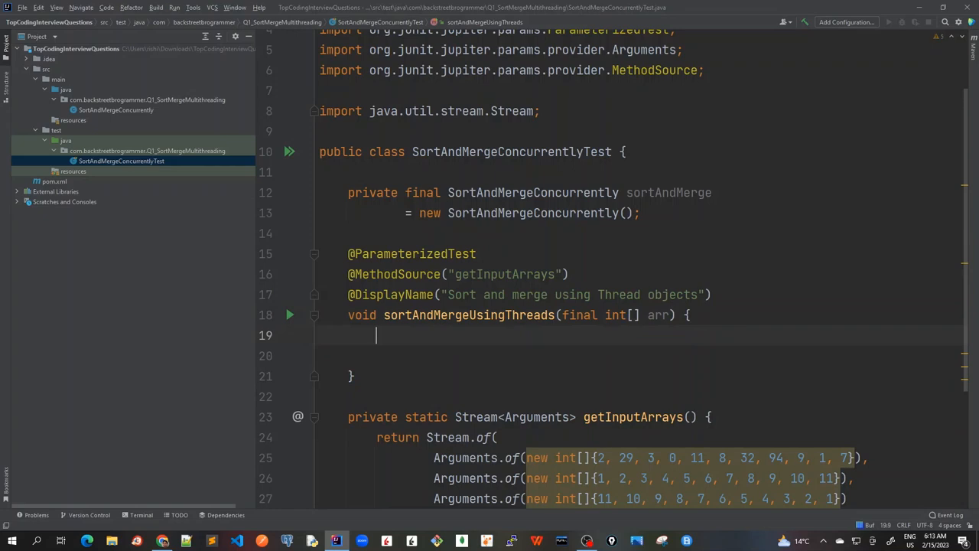
In the test body call sortAndMerge.setArray(arr);.
double_click(668, 192)
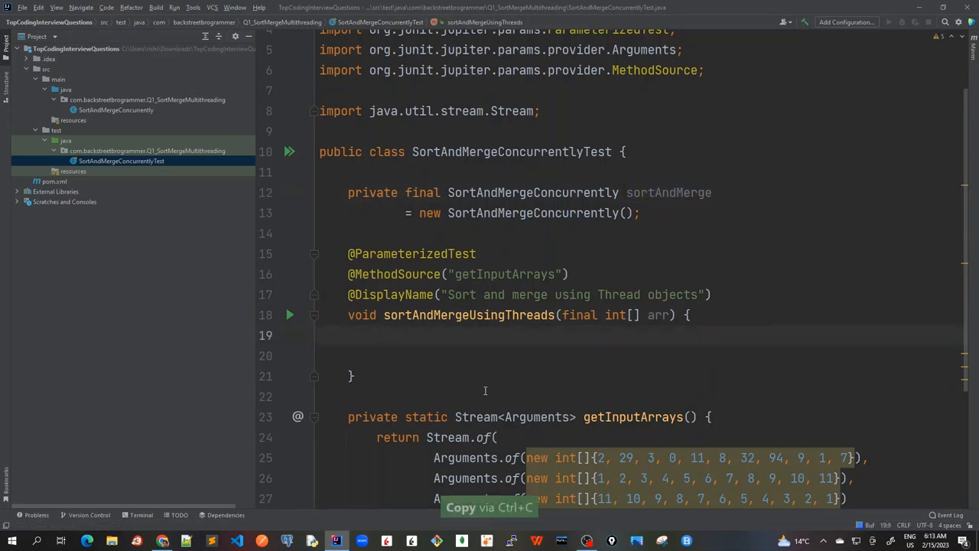
type("sortAndMerge.set")
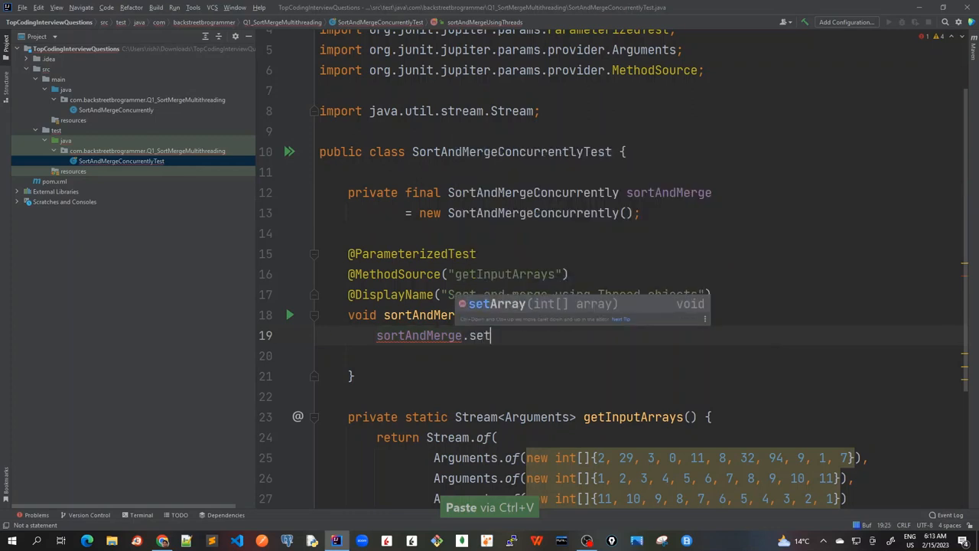
type("Array(arr")
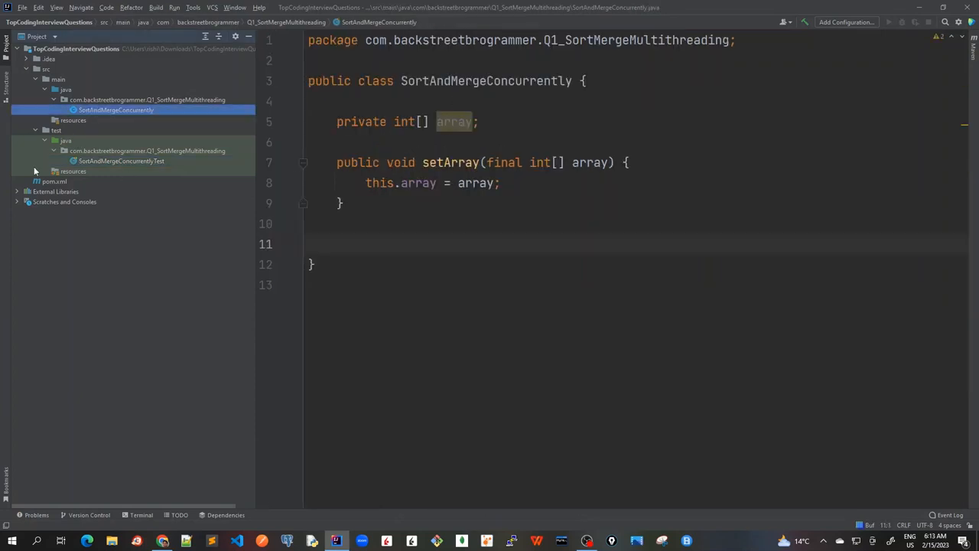
Call sortAndMerge.sortAndMergeUsingThreads(); after setArray, leaving it unresolved for now.
left_click(121, 161)
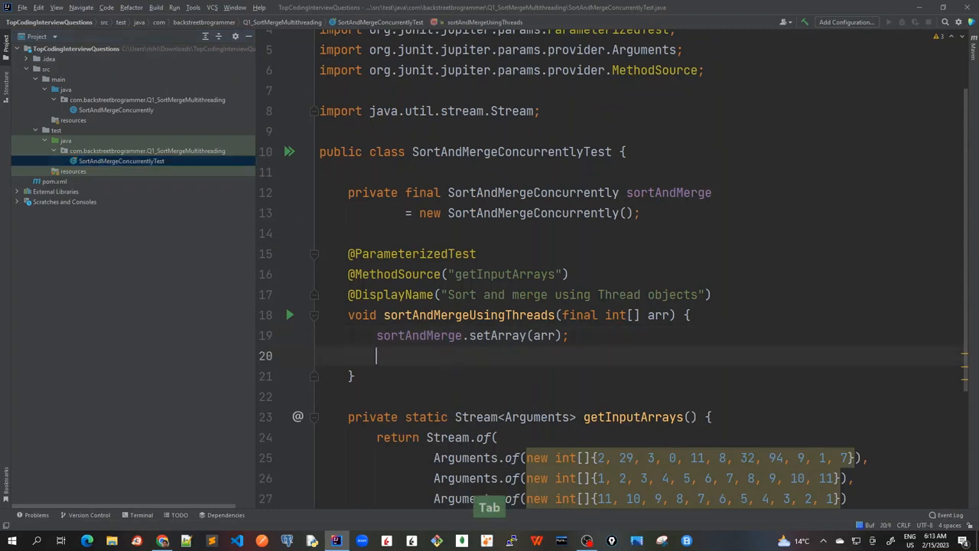
type("sortAndMerge")
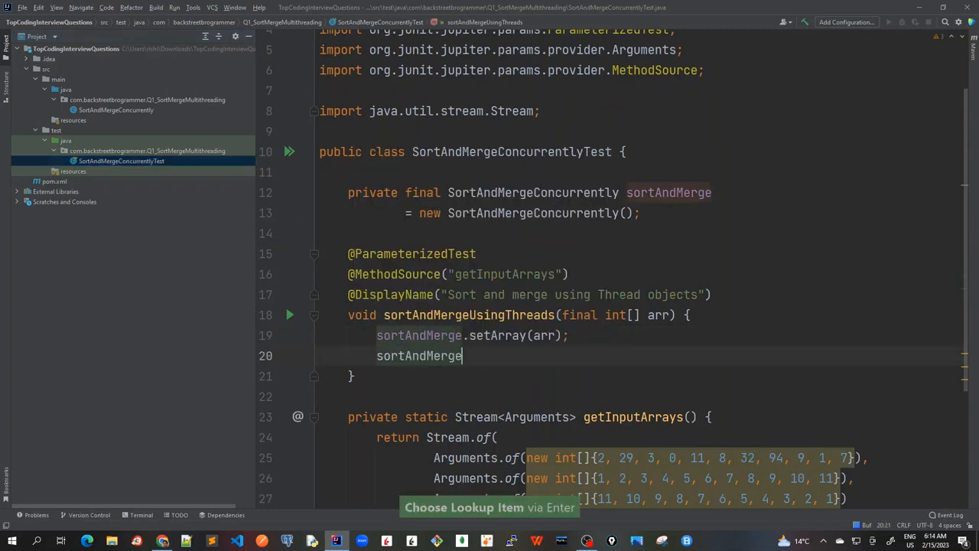
type(".")
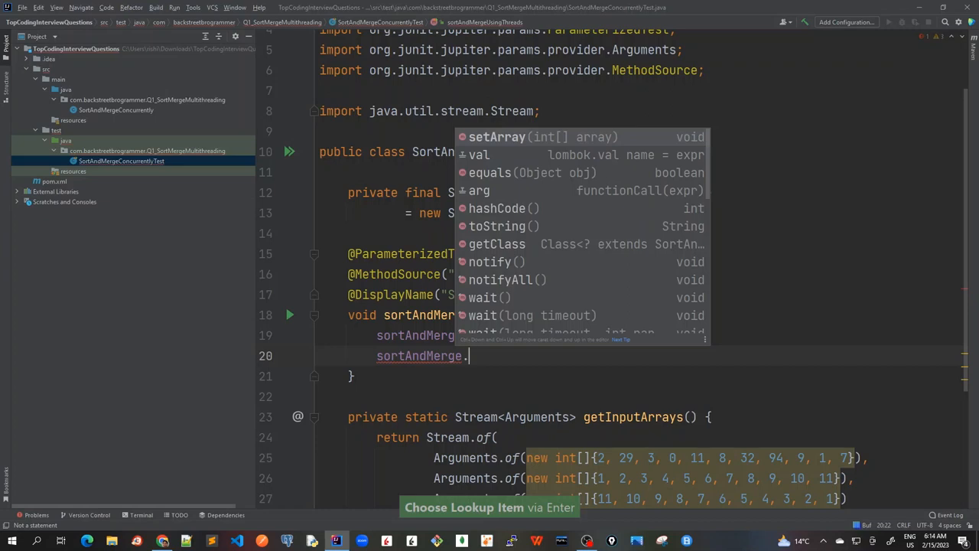
type("sortAndMergeUsingThreads")
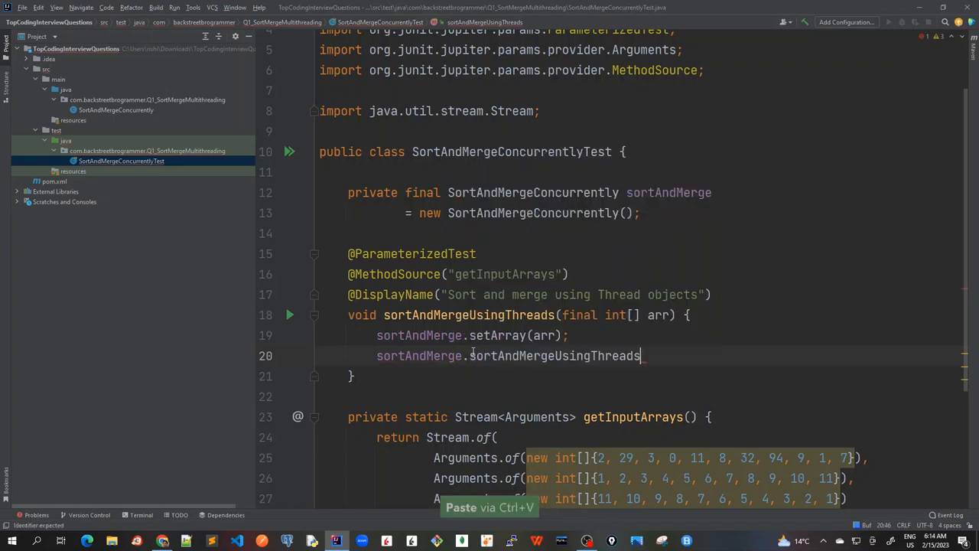
type("()")
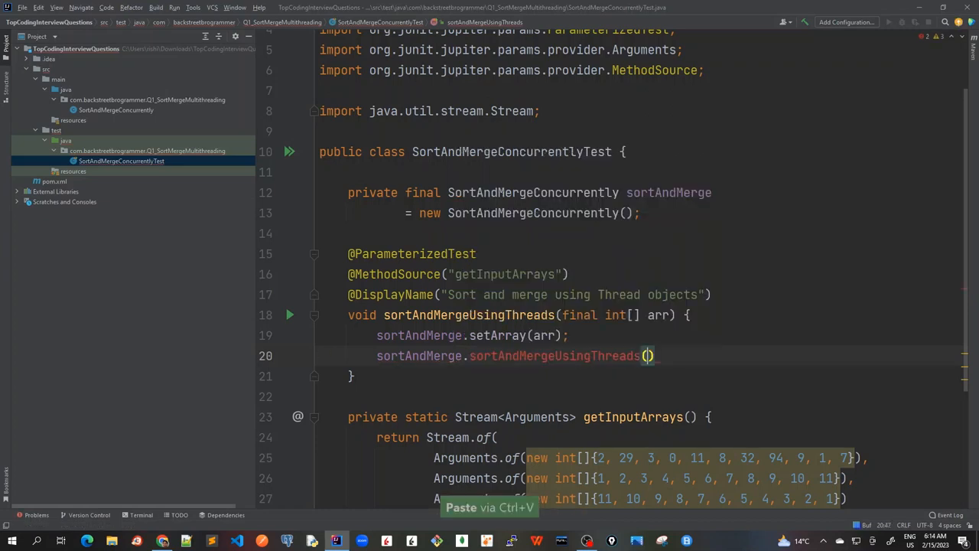
type(";")
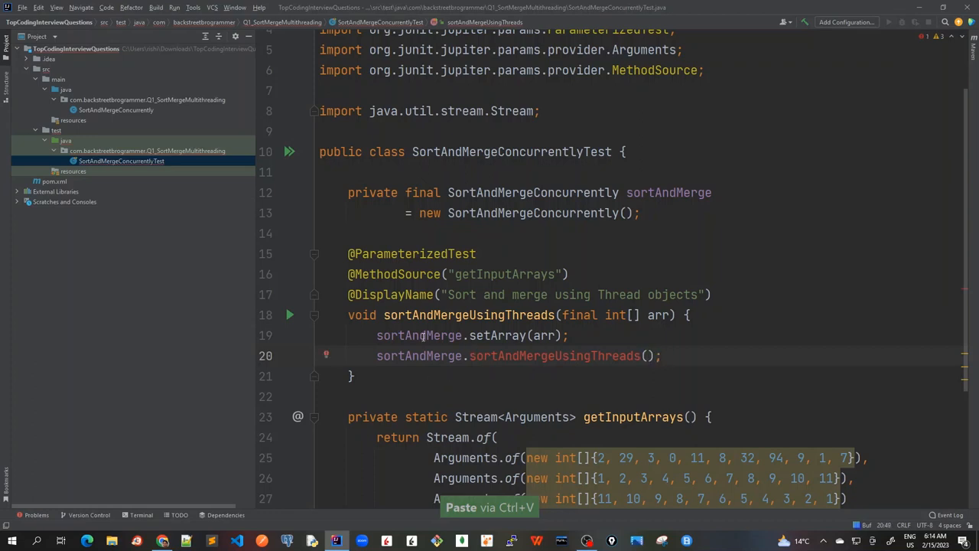